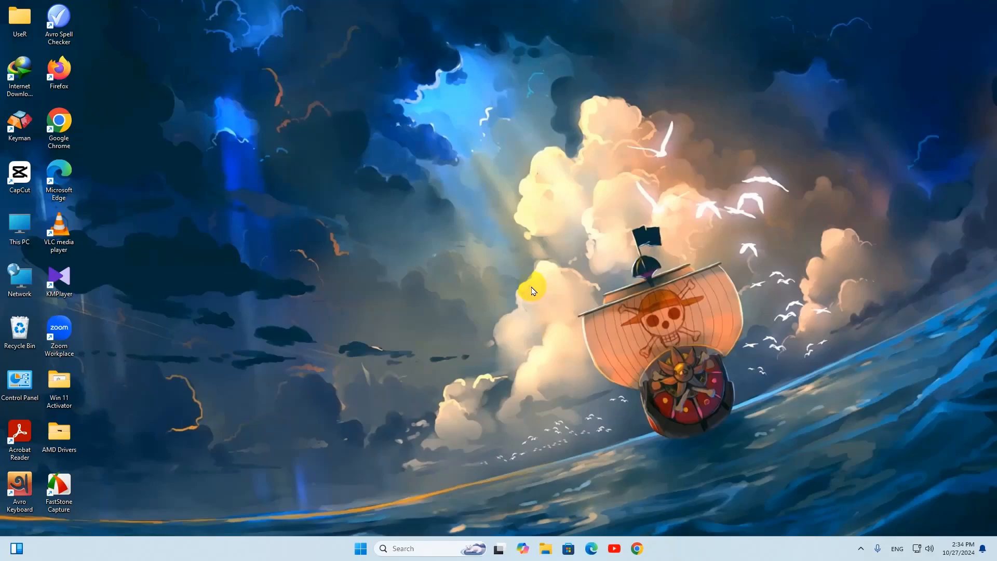
mouse_move(534, 256)
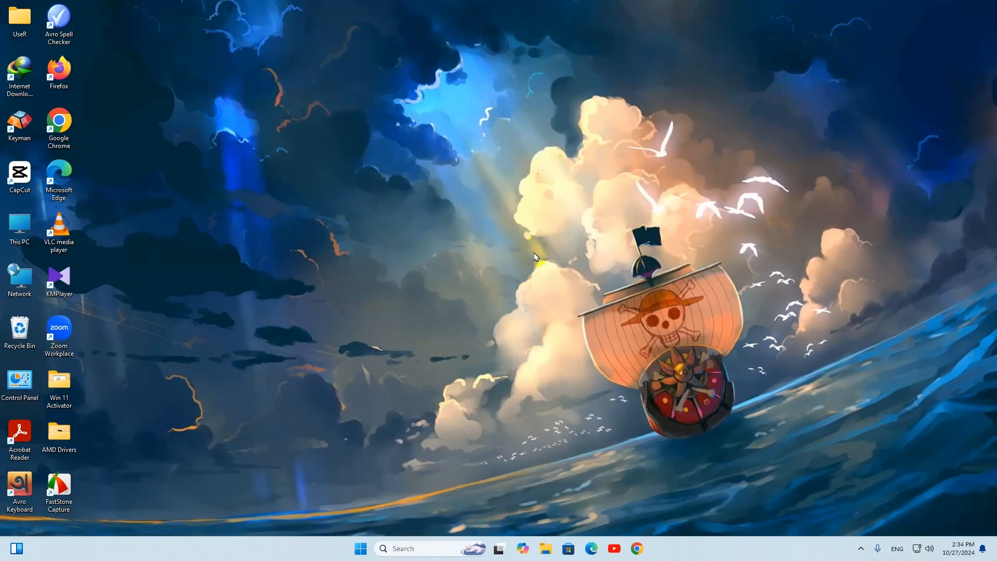
mouse_move(534, 530)
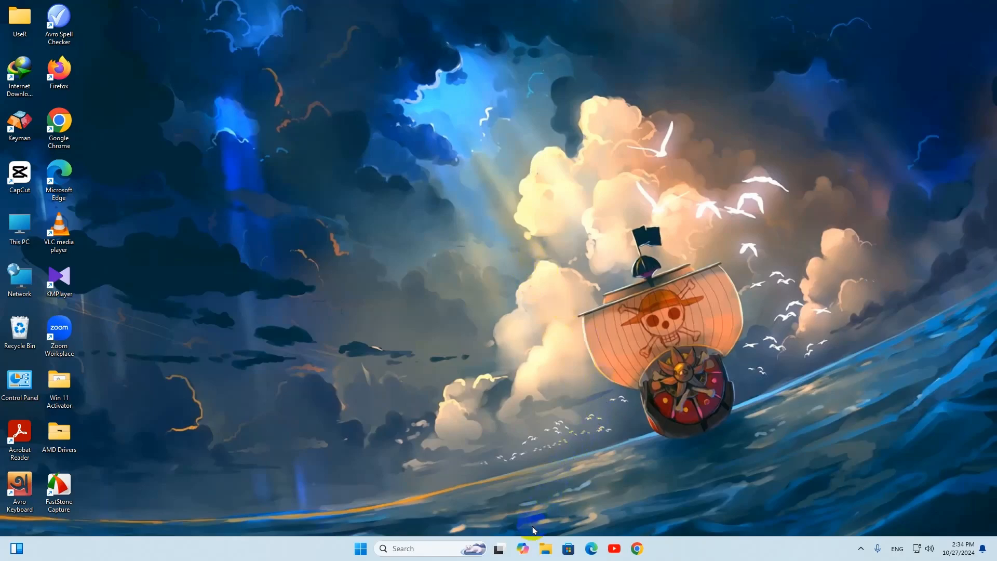
- Create a new folder named html on the New Volume (D:) drive in File Explorer
click(545, 549)
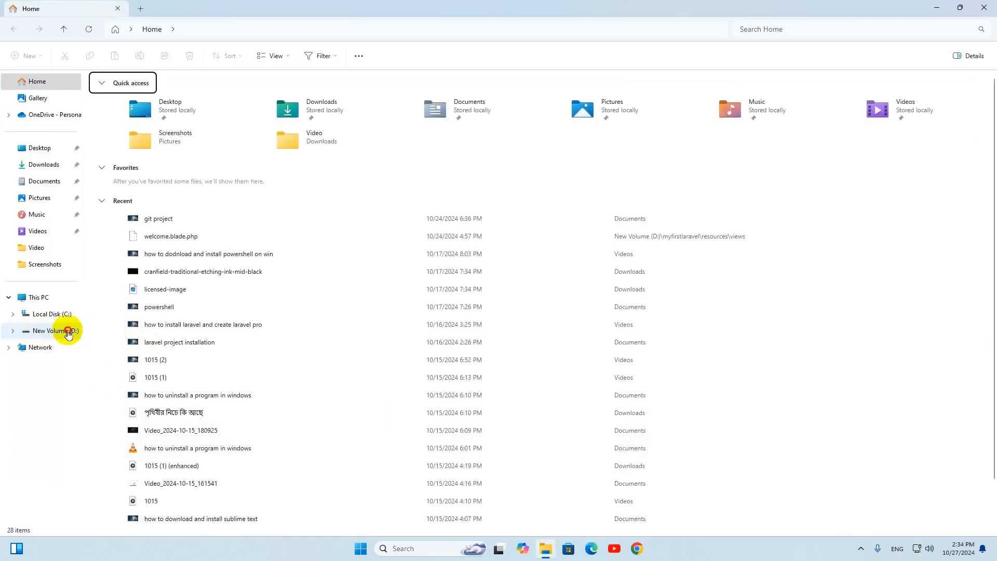
click(50, 330)
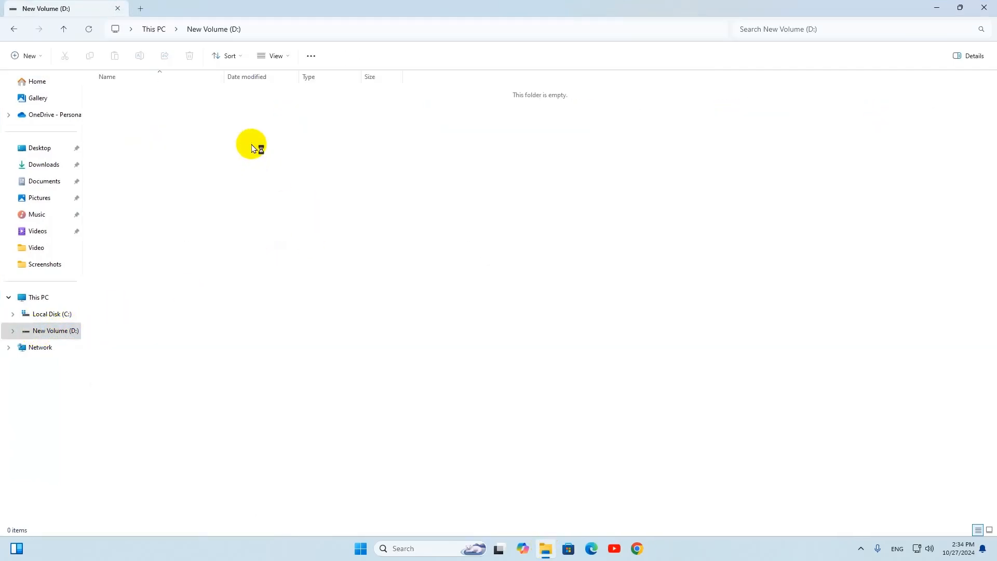
mouse_move(271, 140)
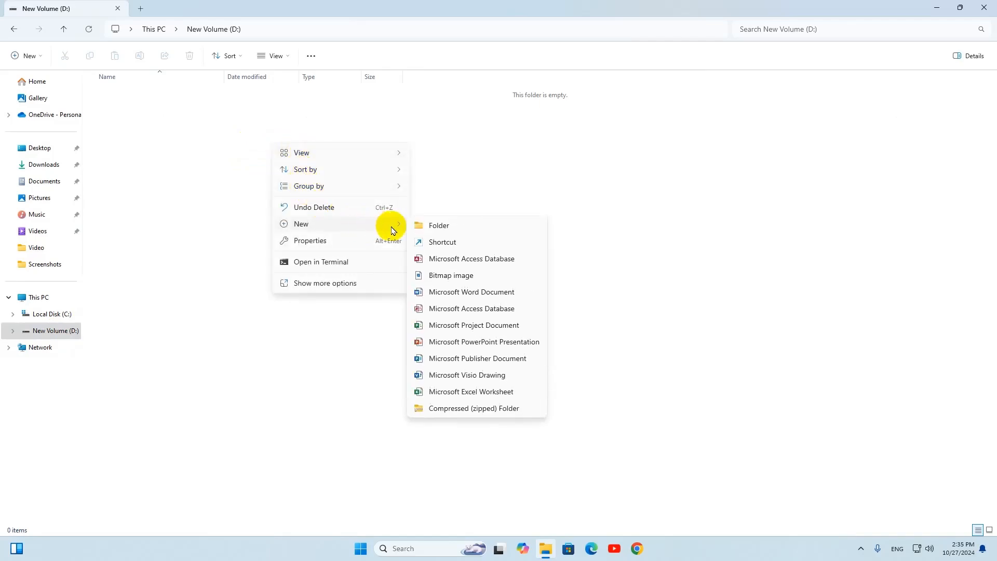
click(438, 228)
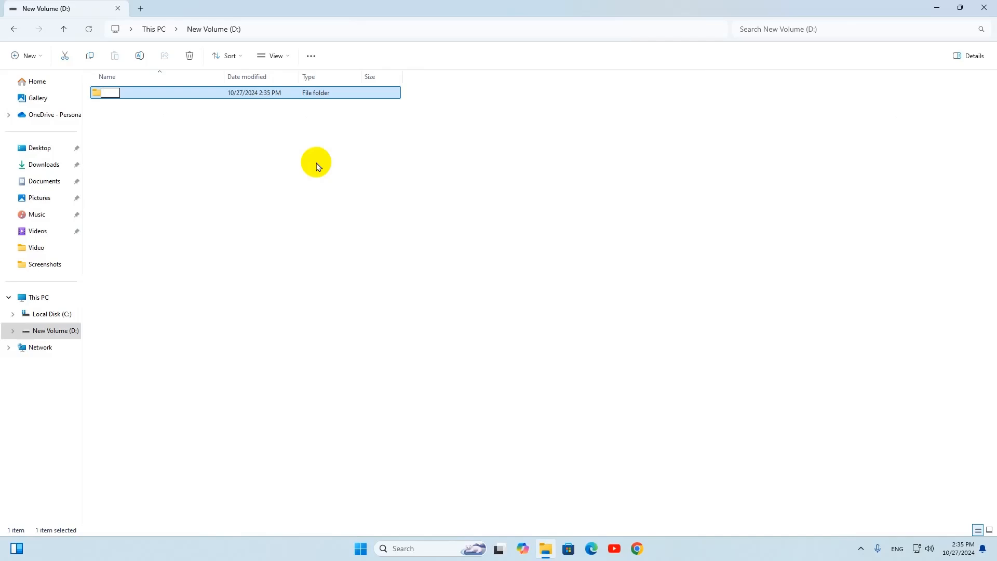
text(html)
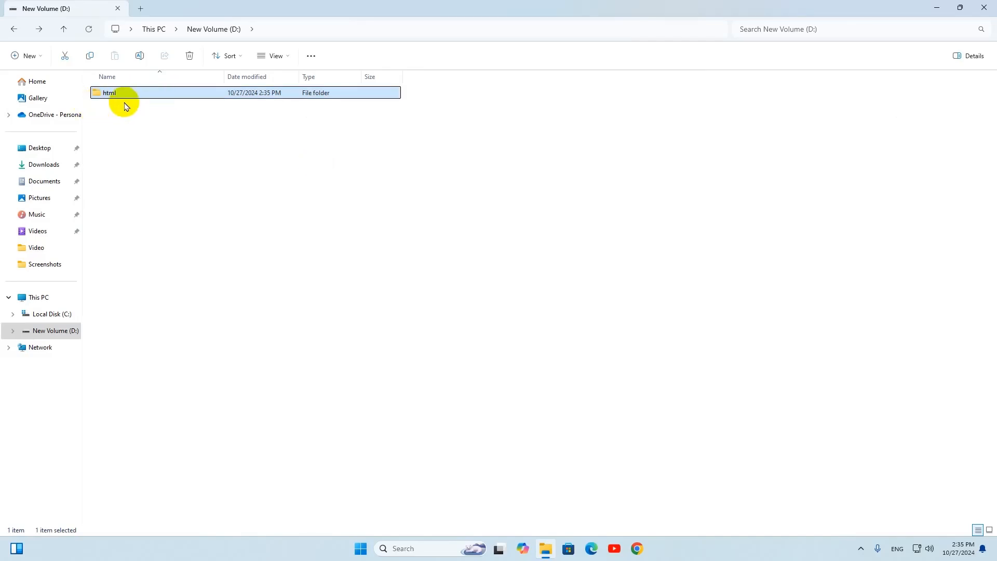
click(359, 283)
text(notepad)
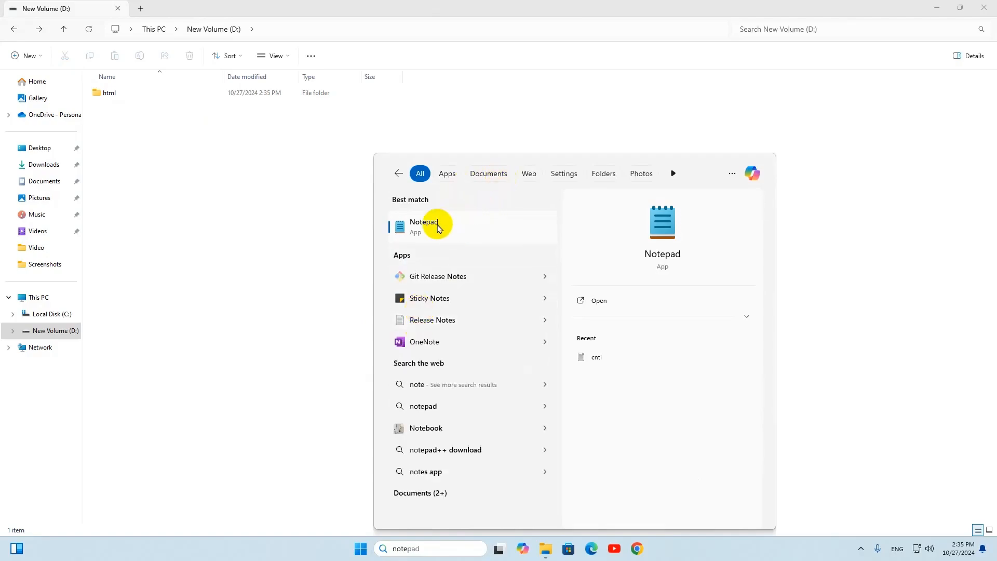
- Launch Notepad and discard the old git commands note, leaving a blank Untitled document
click(423, 225)
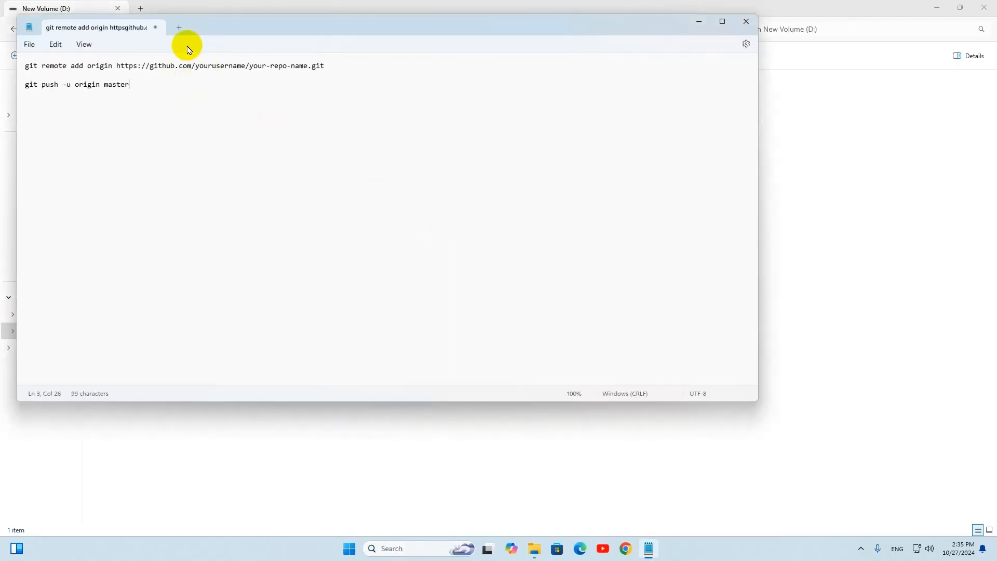
click(178, 27)
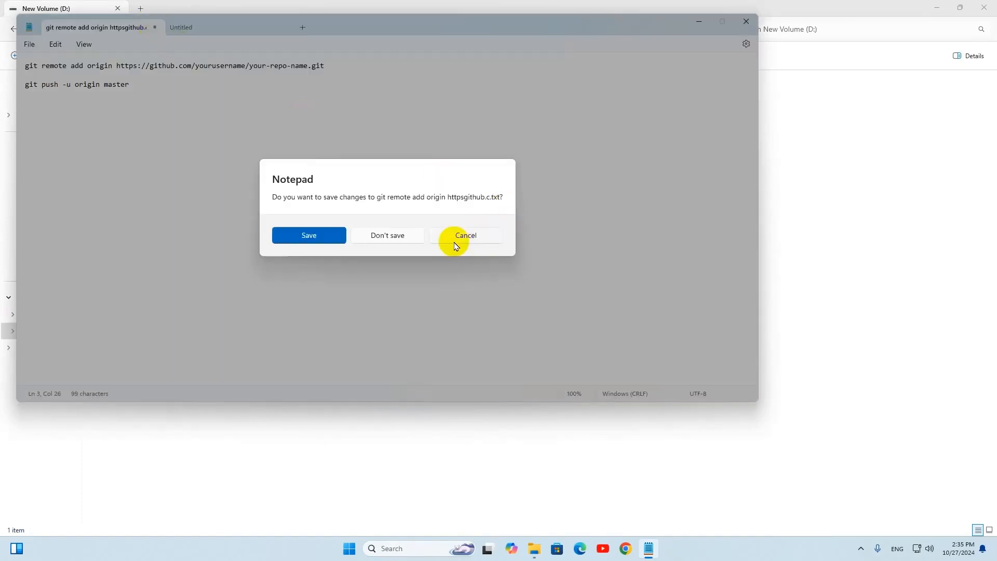
click(388, 236)
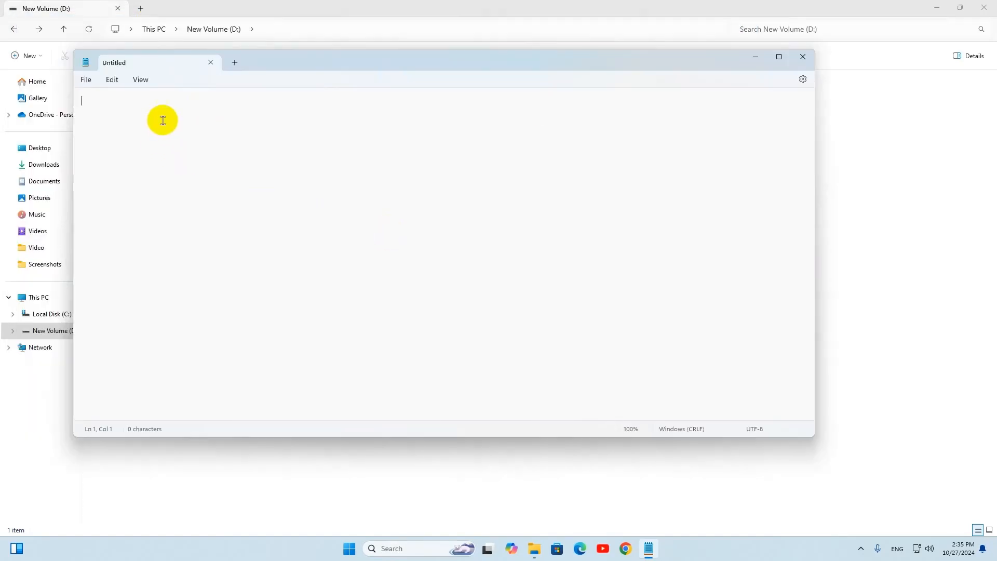
- Start Save As and browse into the html folder on New Volume (D:) as the save location
click(85, 79)
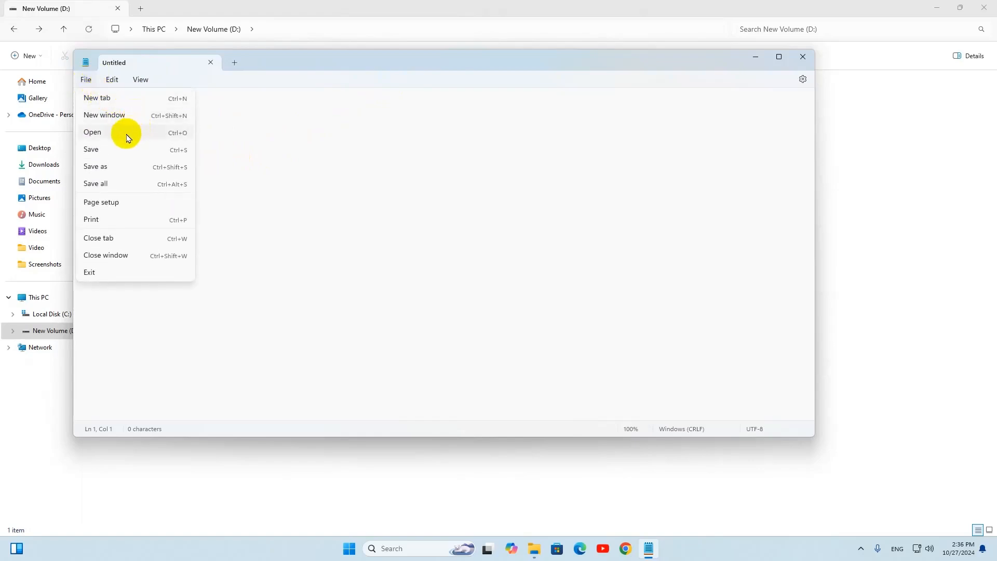
mouse_move(108, 126)
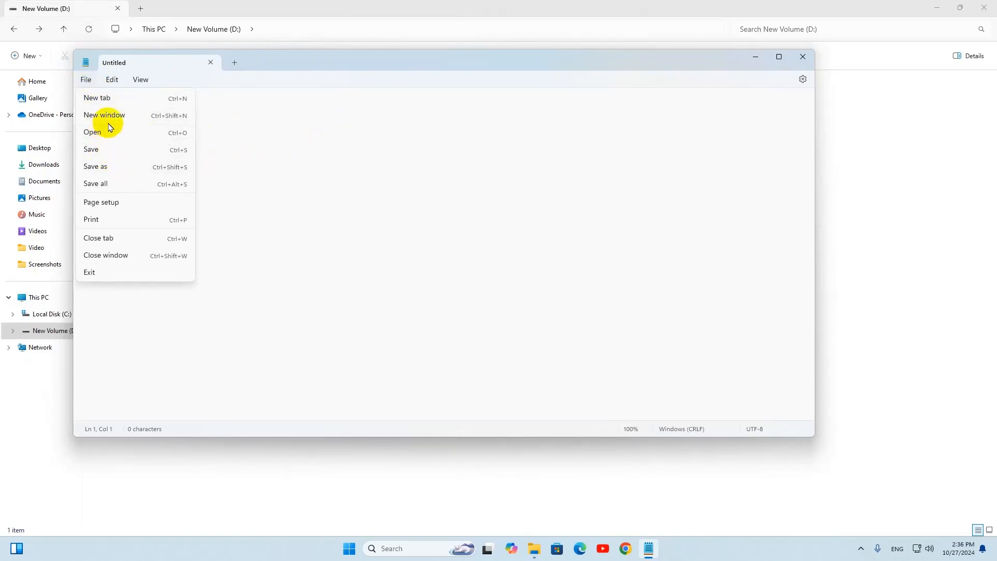
click(94, 167)
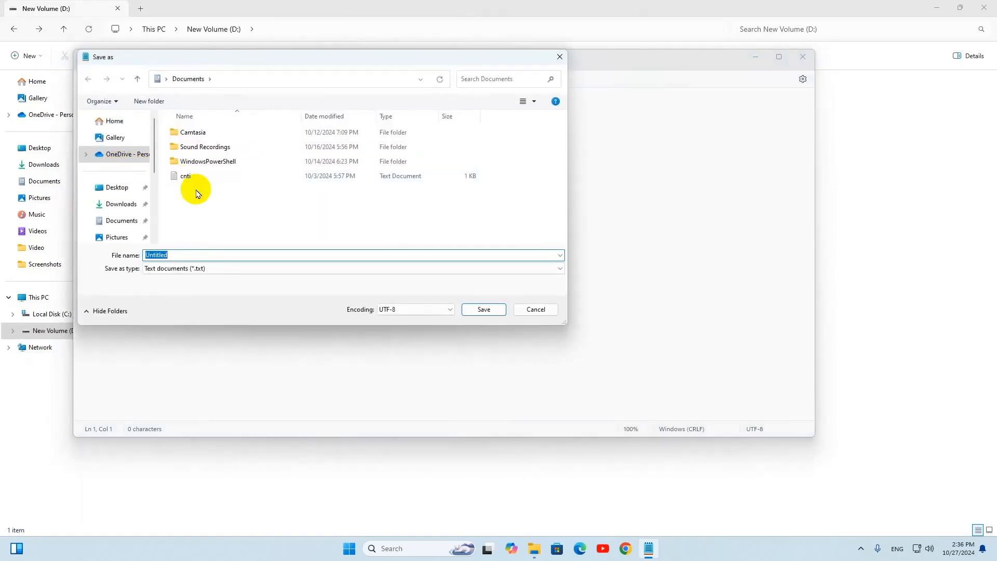
mouse_move(116, 187)
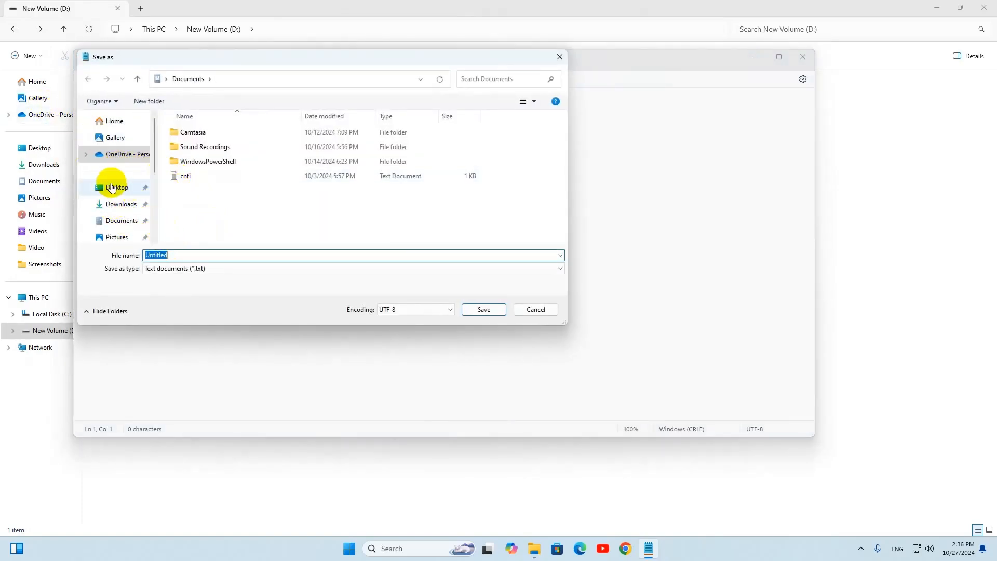
click(115, 200)
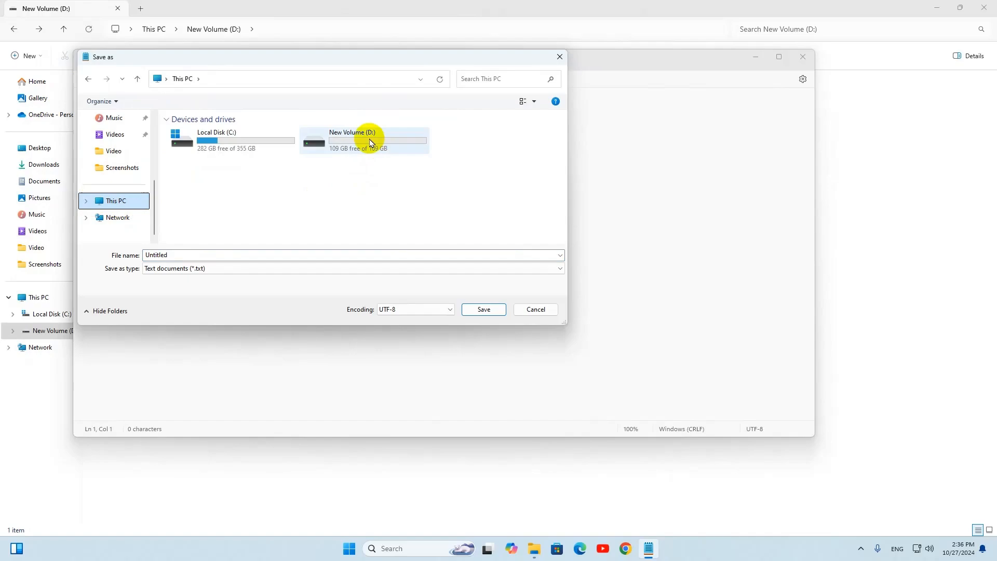
mouse_move(366, 144)
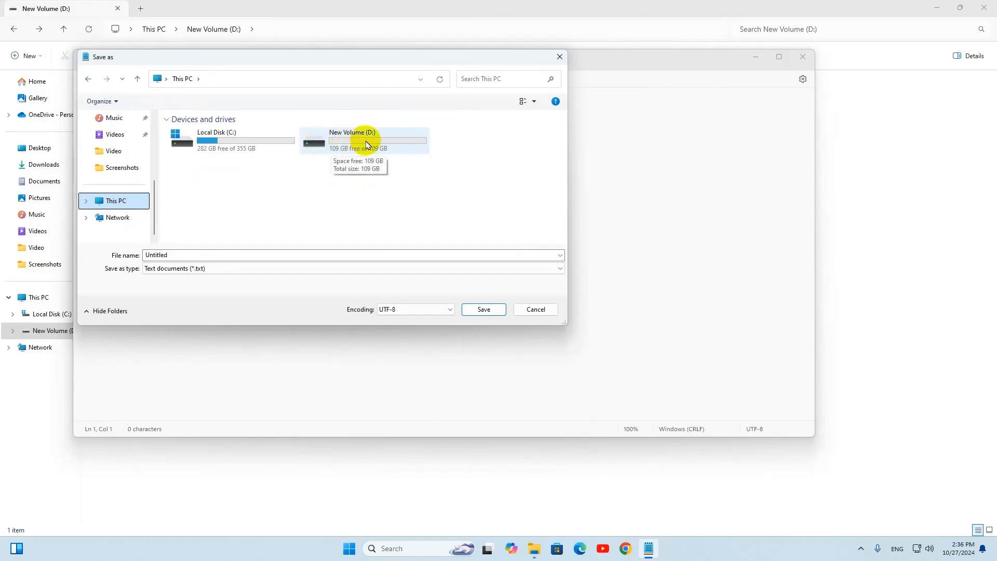
double_click(365, 140)
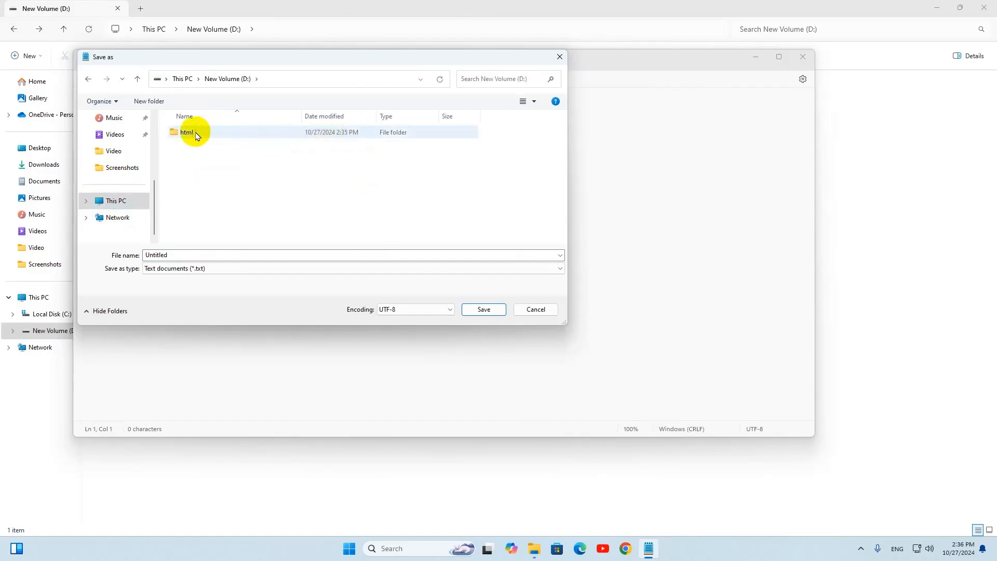
click(186, 132)
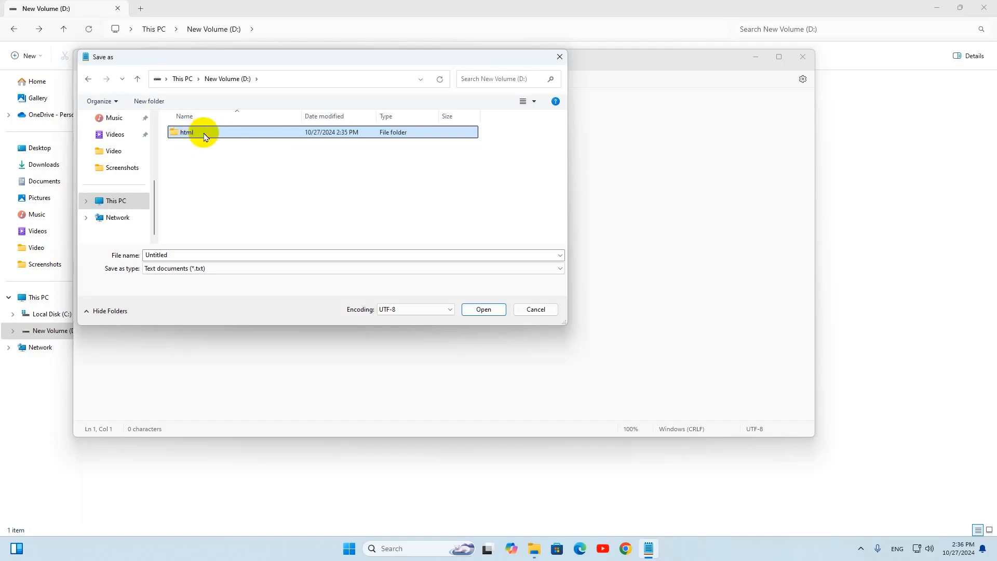
double_click(203, 132)
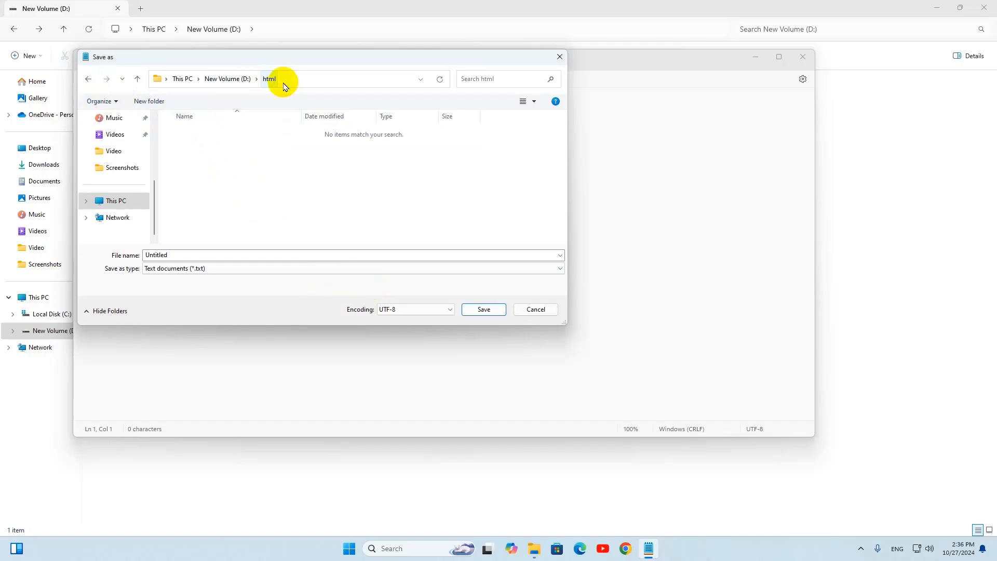
mouse_move(182, 255)
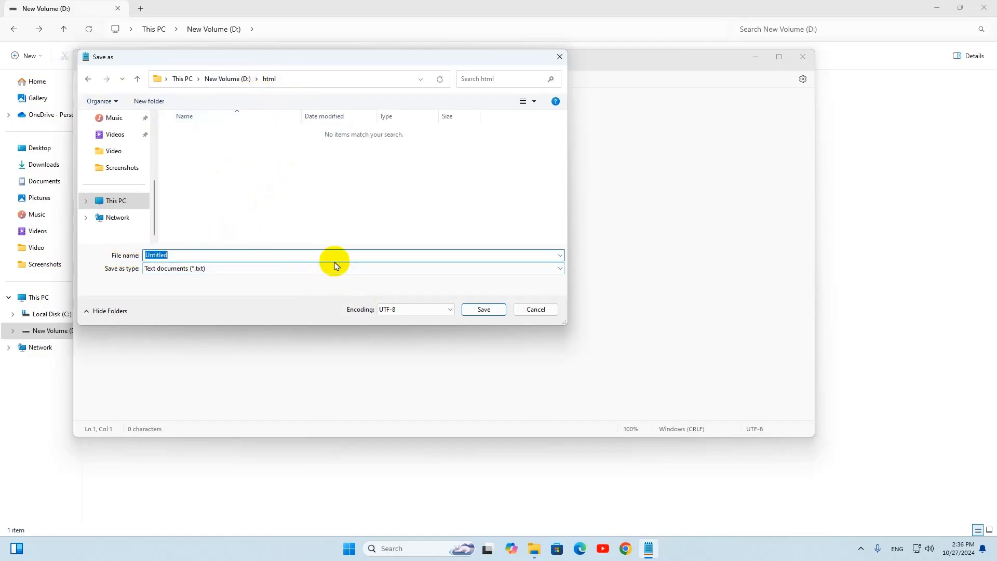
- Name the file index.html and set Save as type to All files
text(ined)
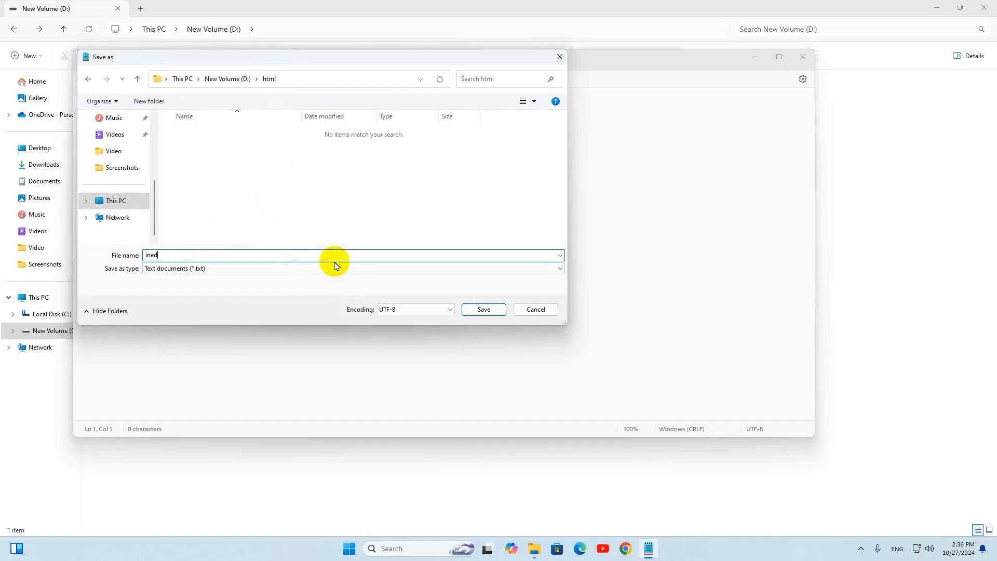
text(x)
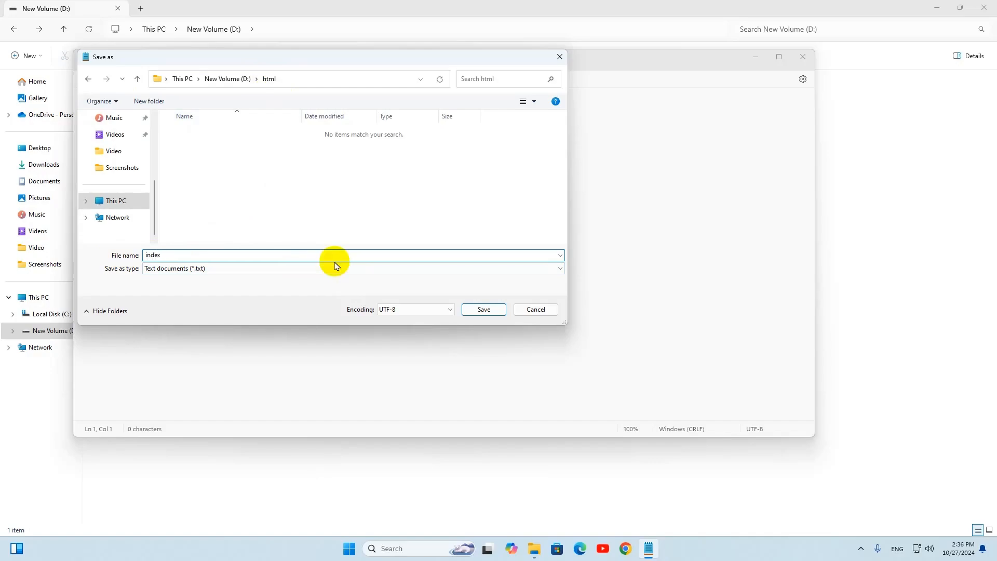
text(.html)
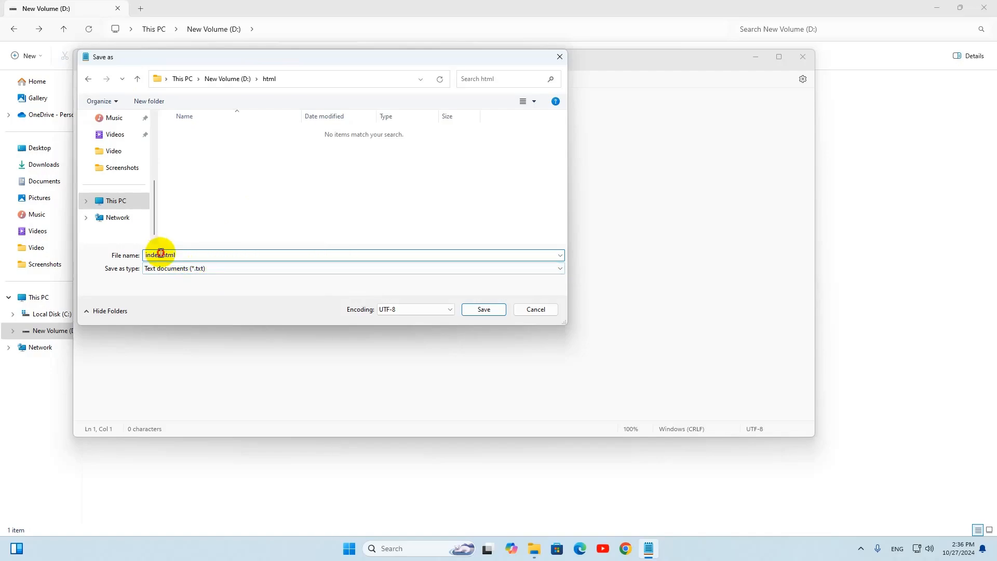
mouse_move(159, 255)
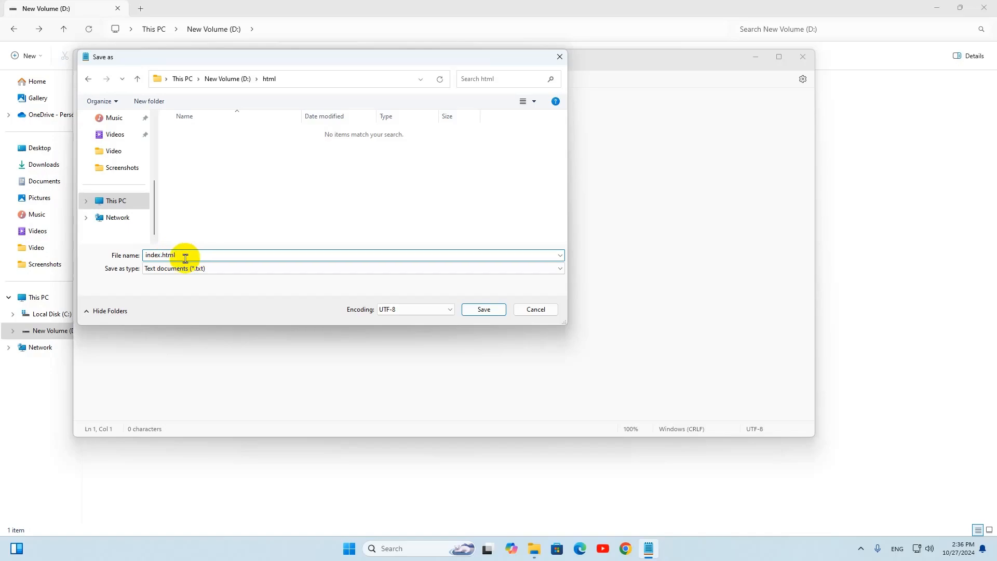
double_click(166, 256)
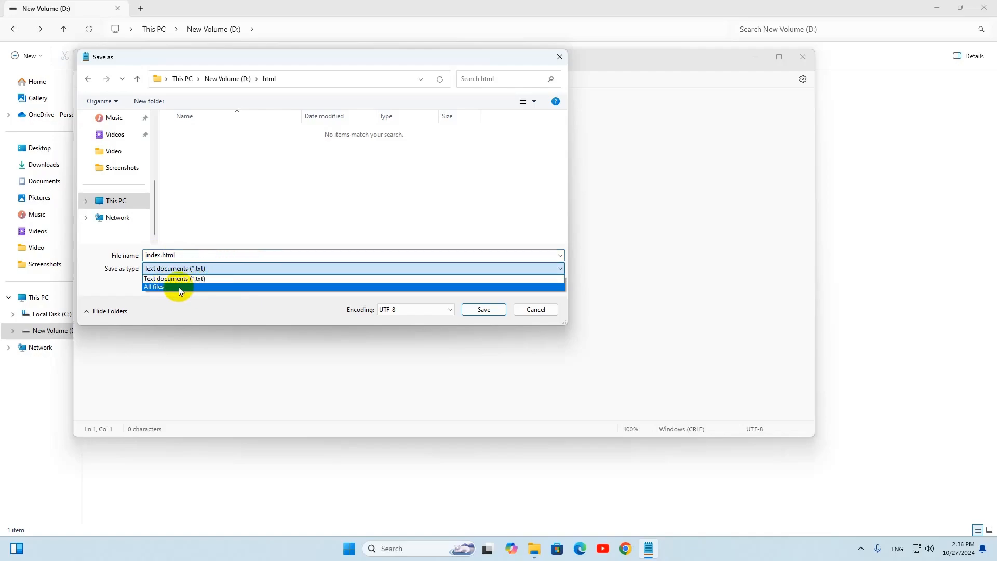
click(154, 287)
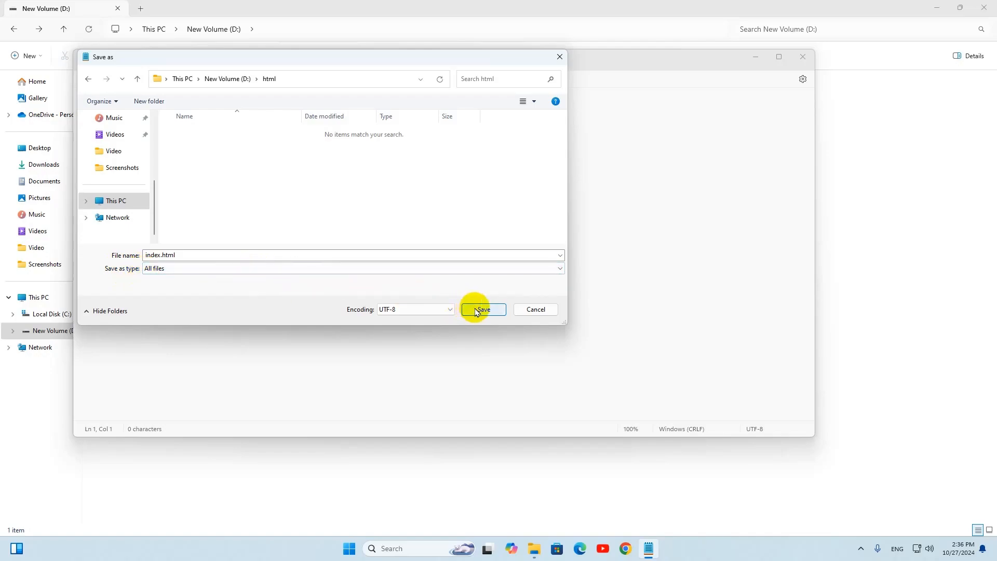
- Save the empty index.html and write opening <html> and closing </html> tags
click(483, 309)
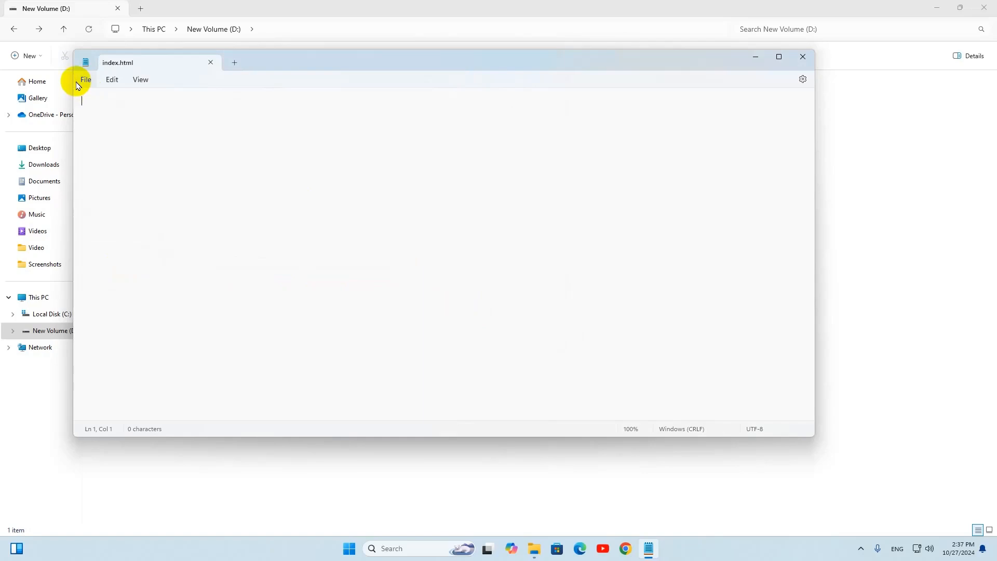
mouse_move(117, 62)
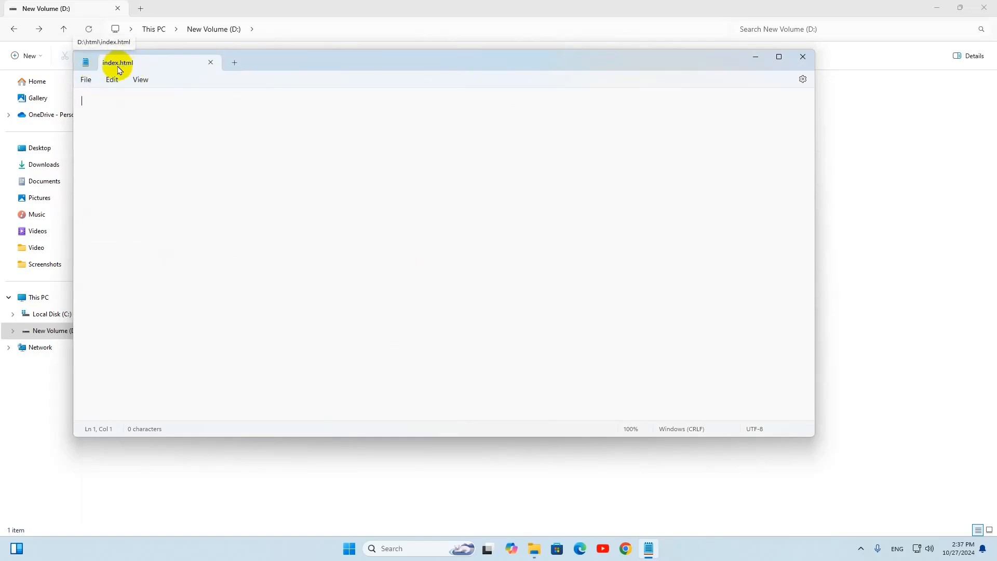
mouse_move(220, 131)
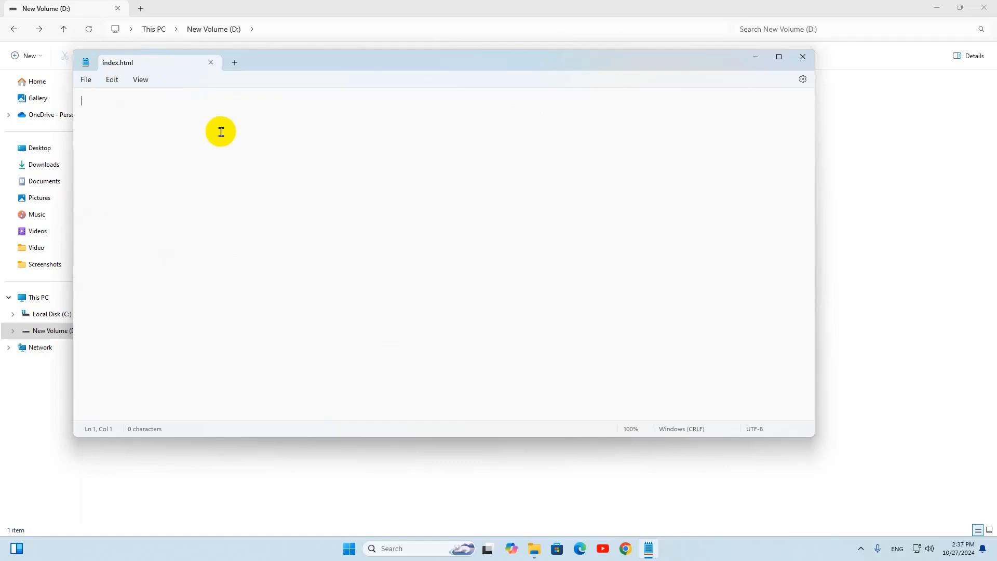
text(<ht)
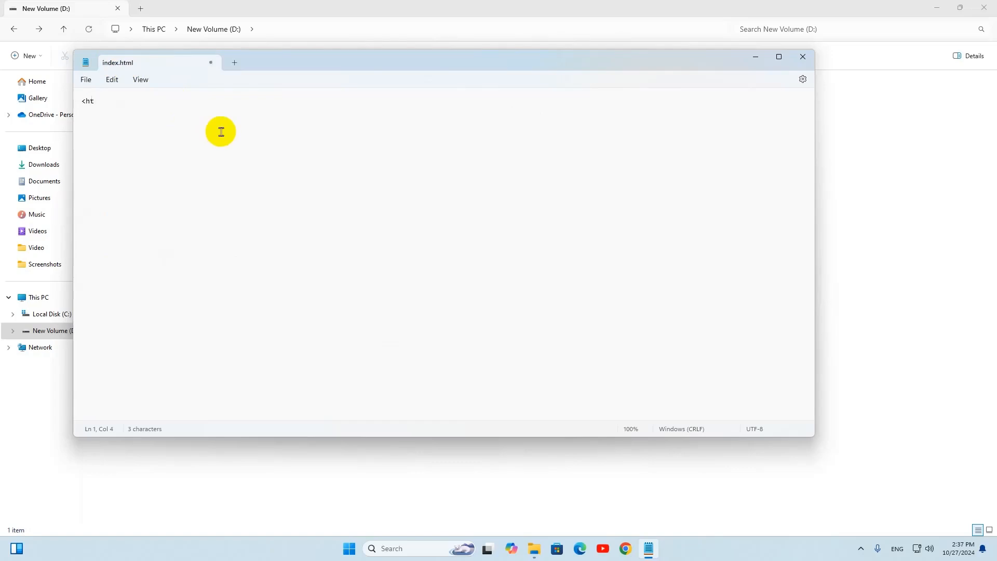
text(ml>)
text(<)
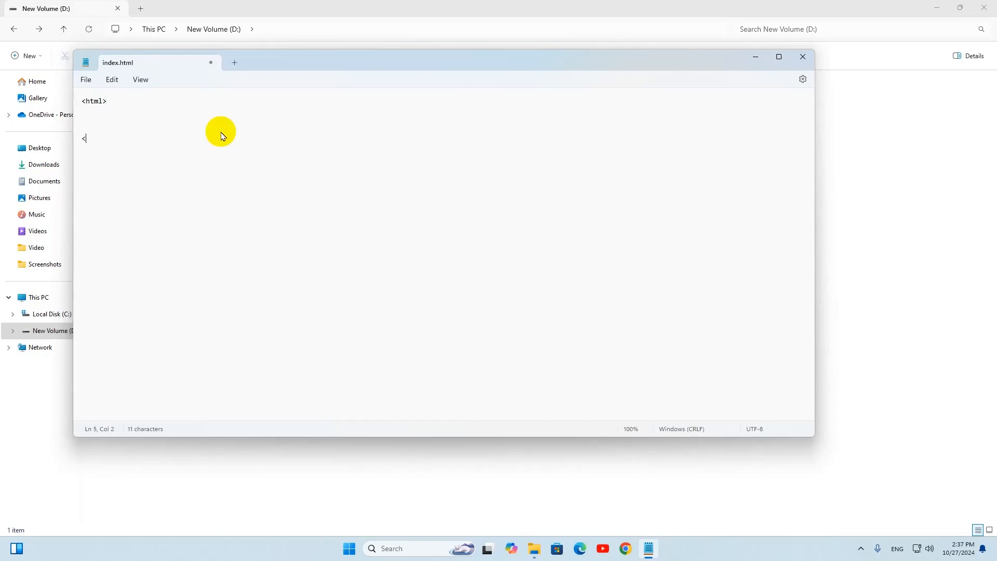
text(/html>)
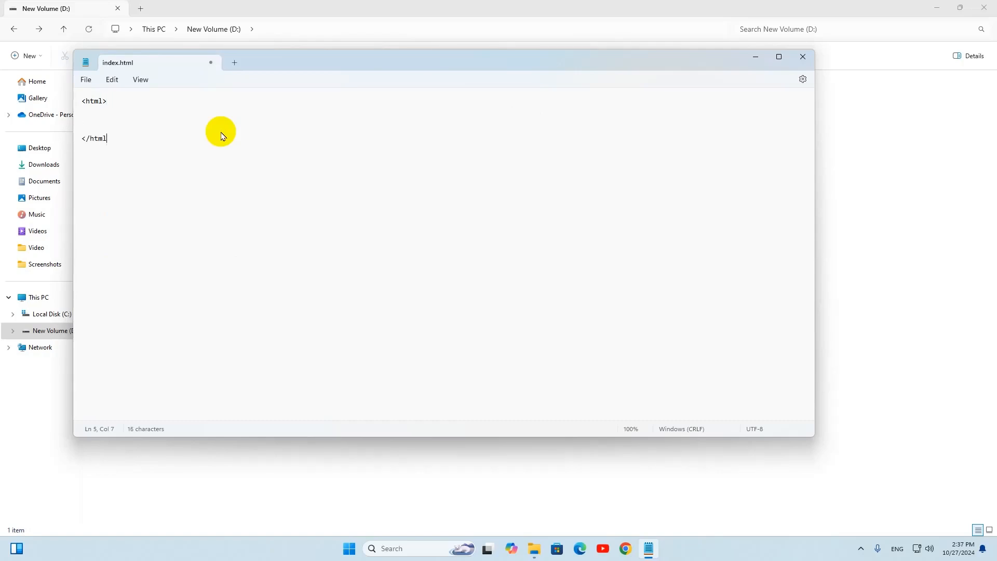
text(>)
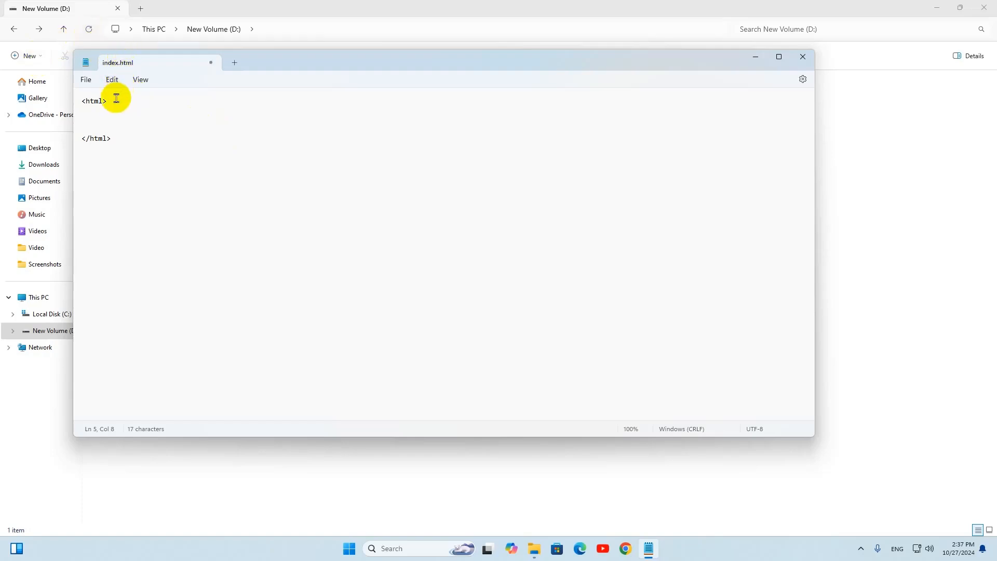
click(102, 101)
text(<)
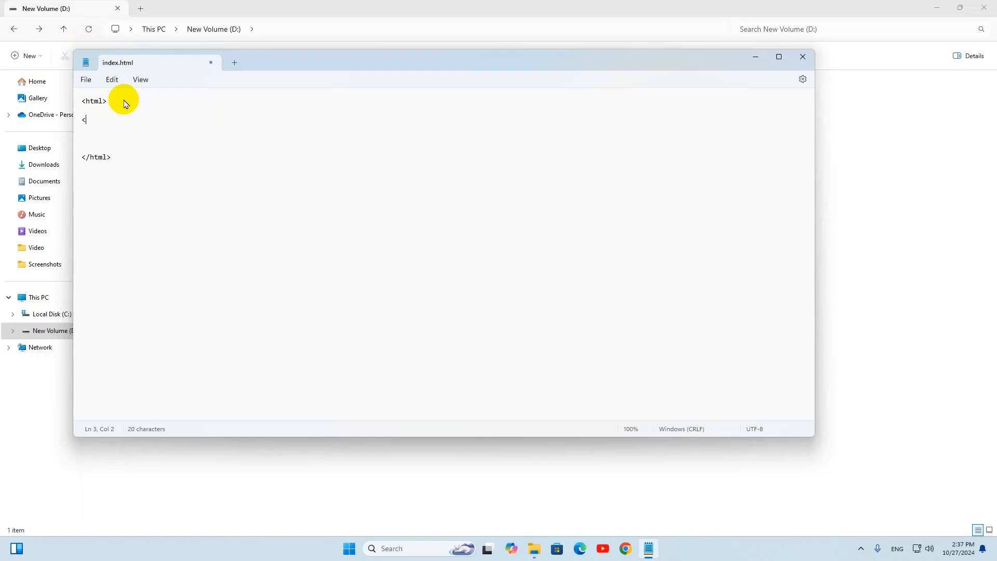
- Add <head> and </head> tags inside the html element
text(hea)
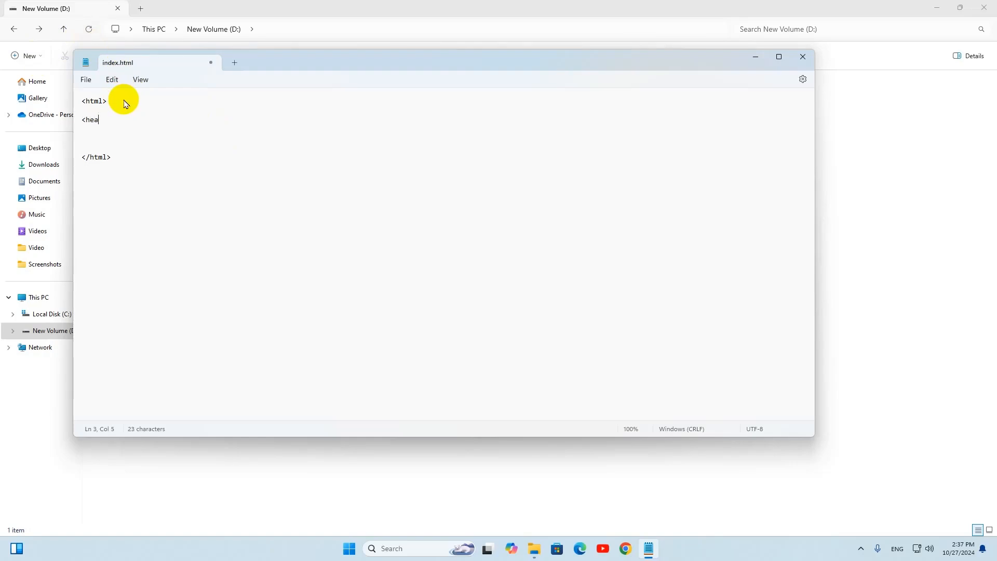
text(d>)
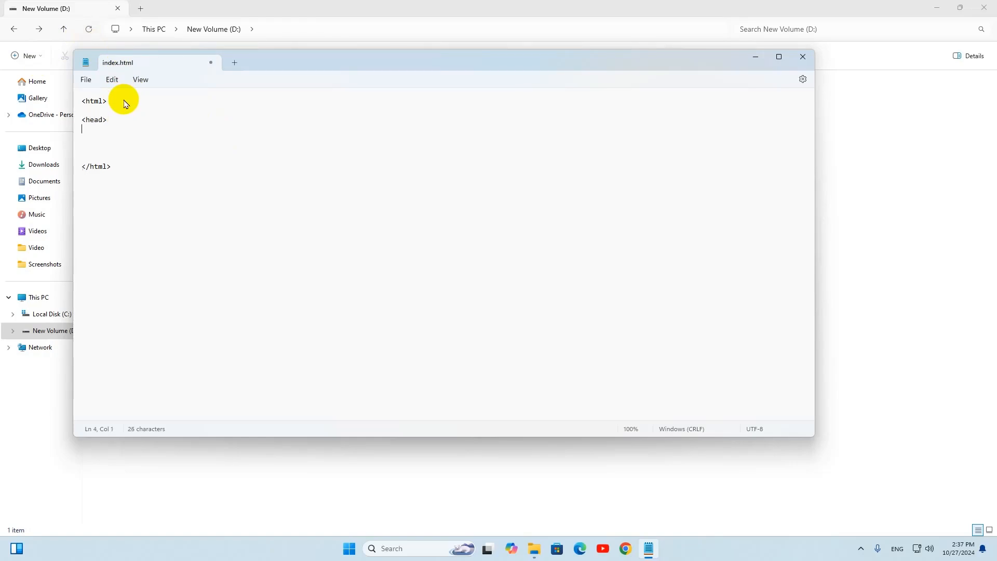
text(</he)
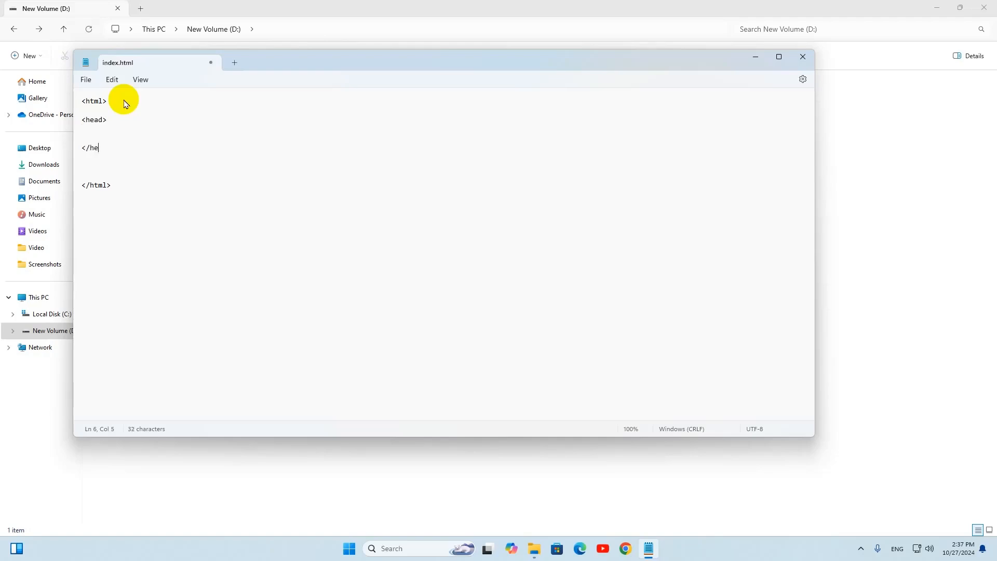
text(ad)
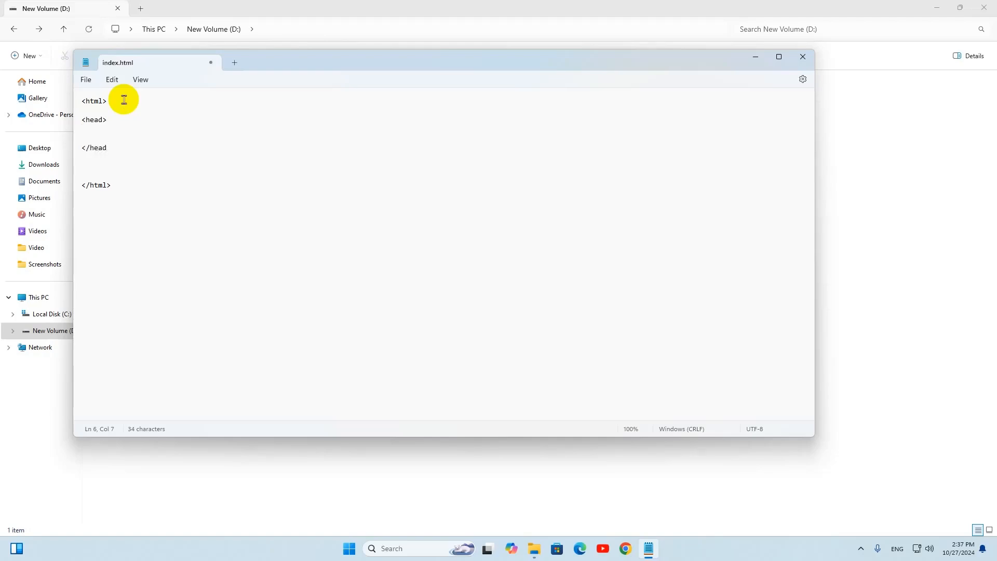
text(>)
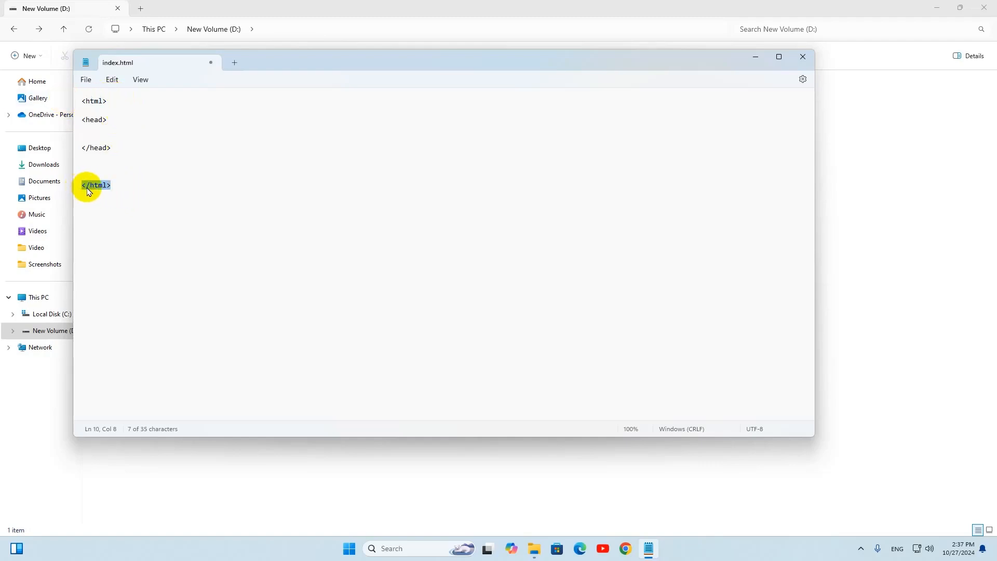
click(87, 152)
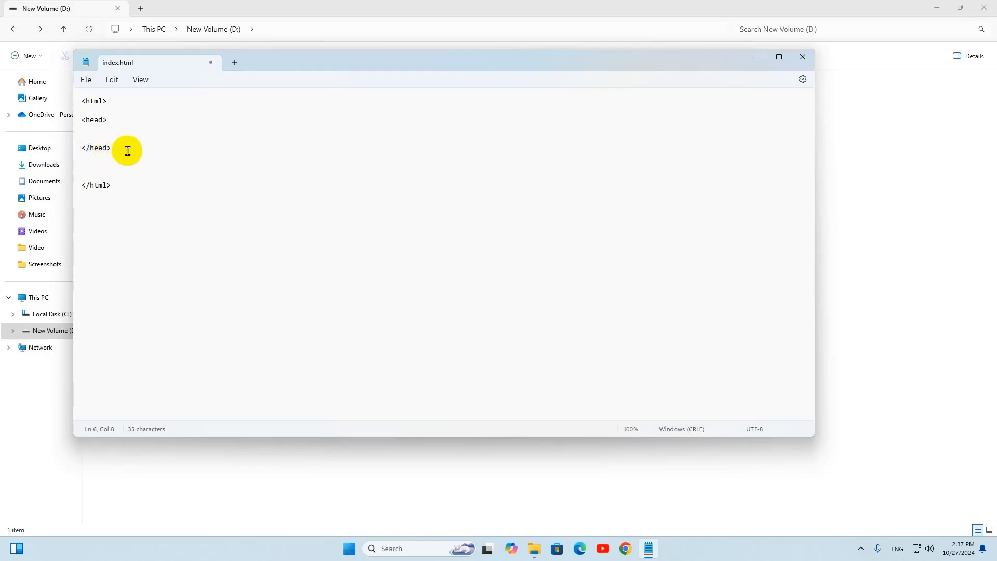
text(<)
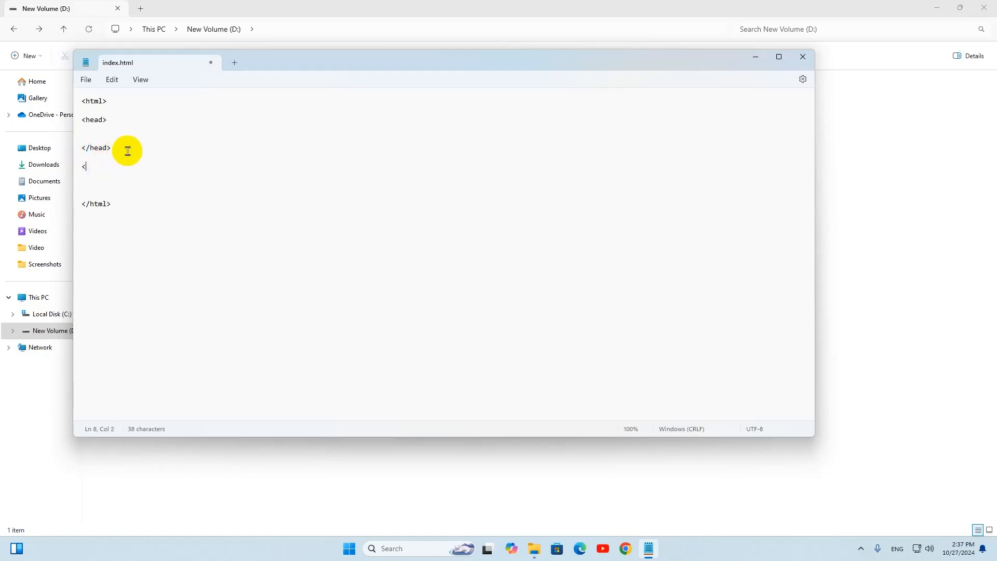
- Add <body> and </body> tags below the head section
text(bod)
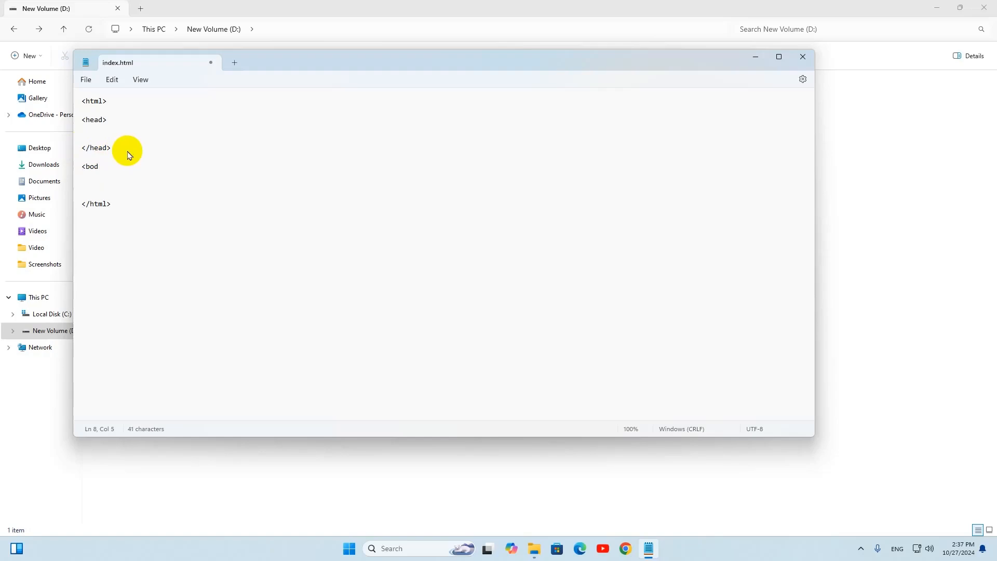
text(y>)
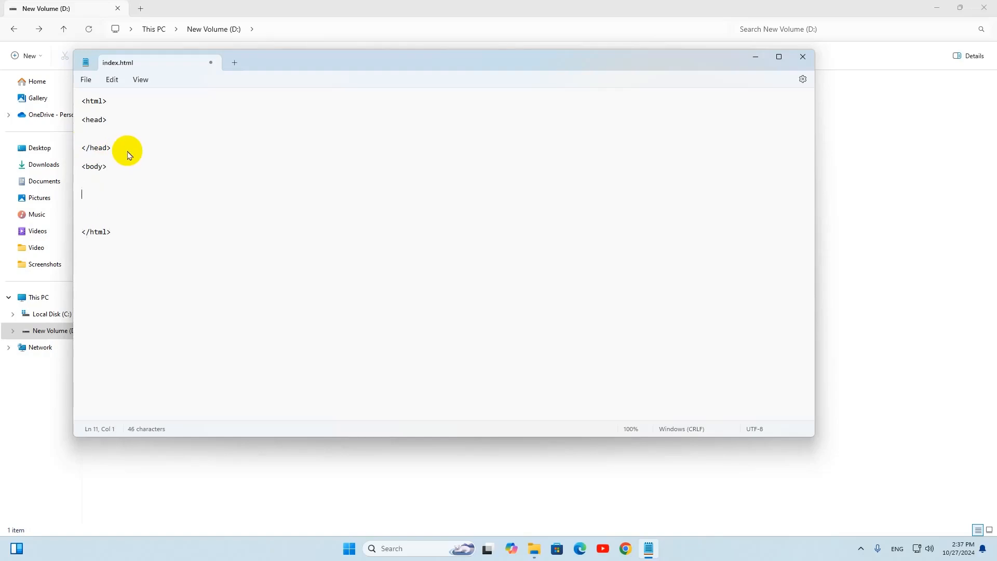
text(</bod)
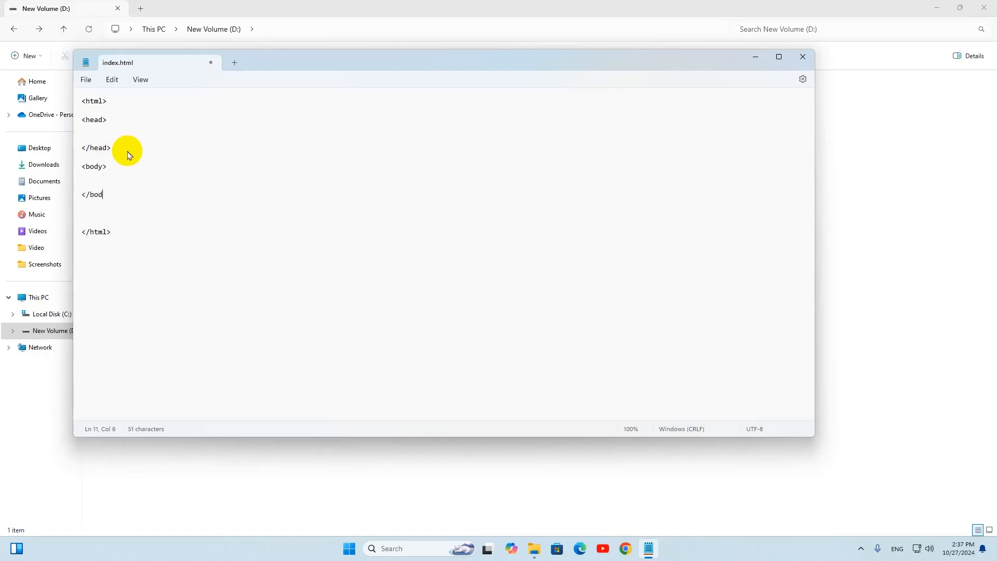
text(y>)
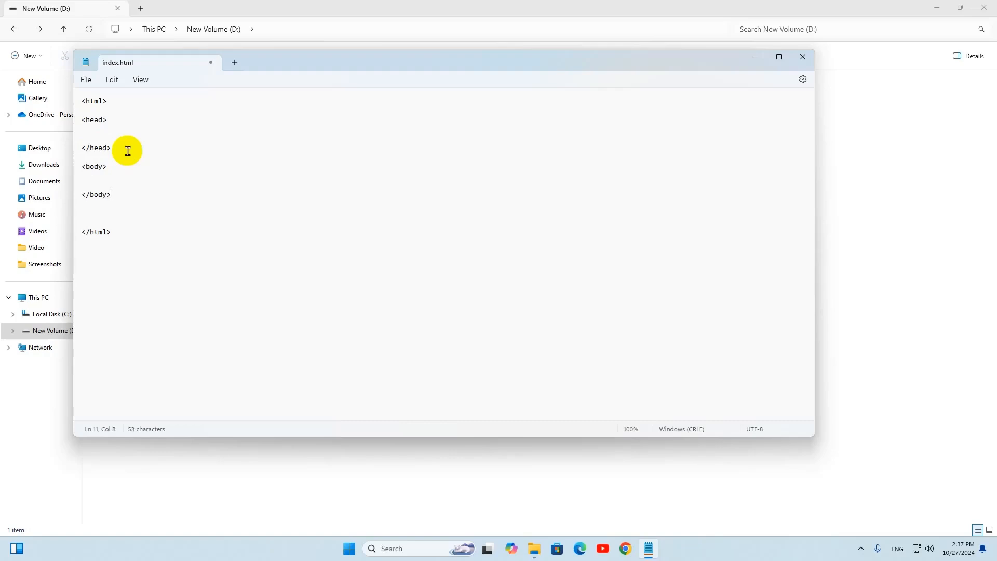
- Insert an empty <h1></h1> element on a new line inside the body
key(enter)
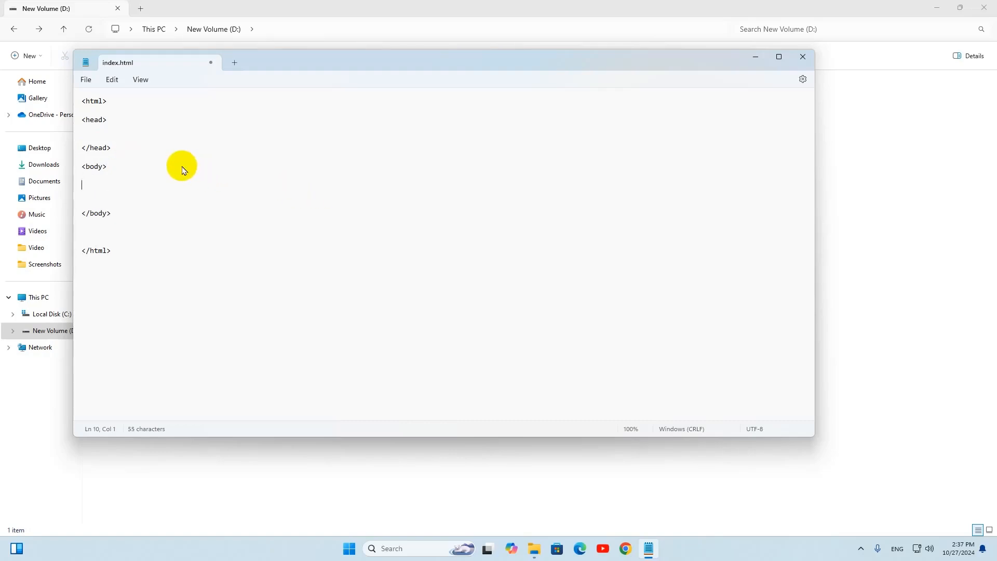
text(<h1)
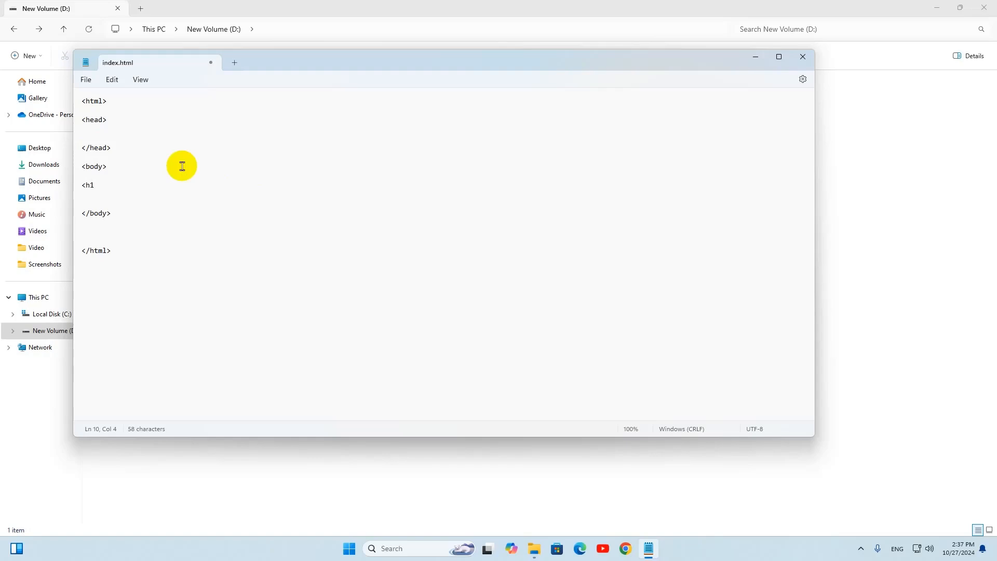
text(><)
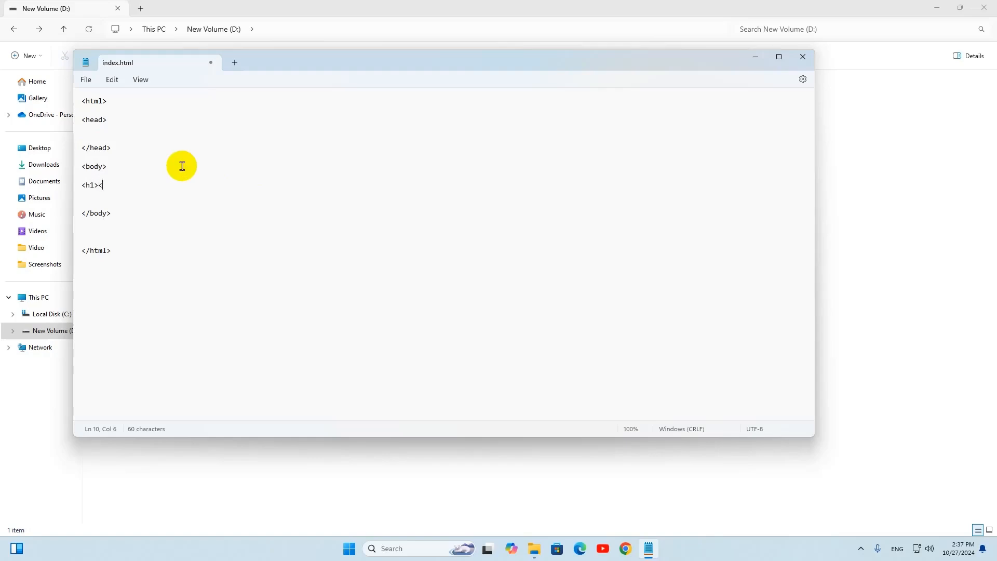
text(h1)
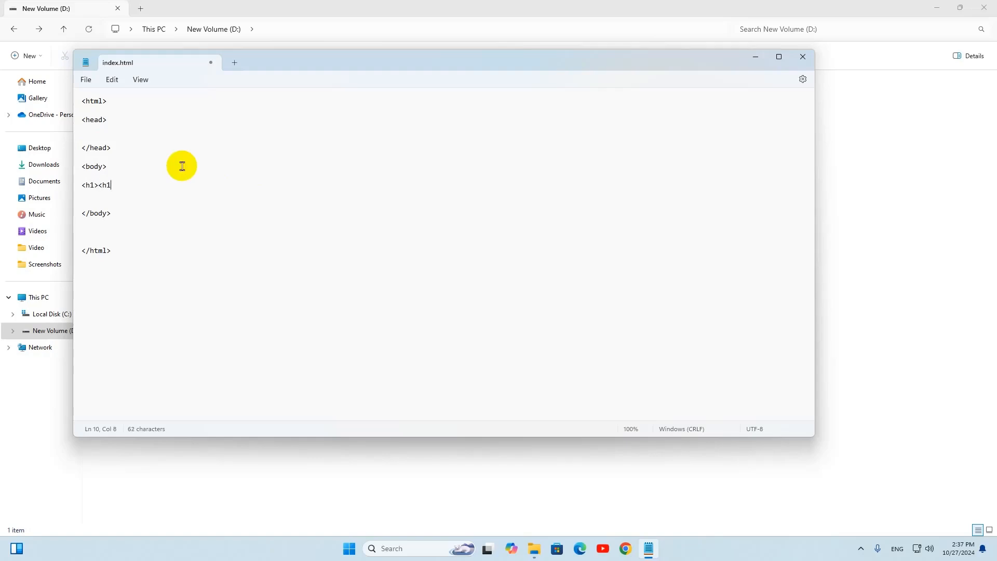
text(>)
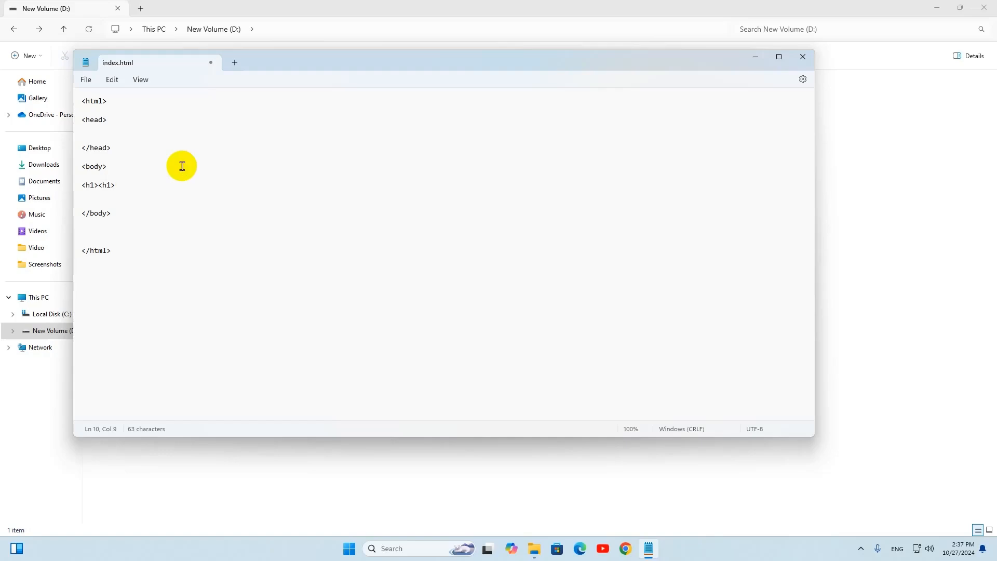
text(/)
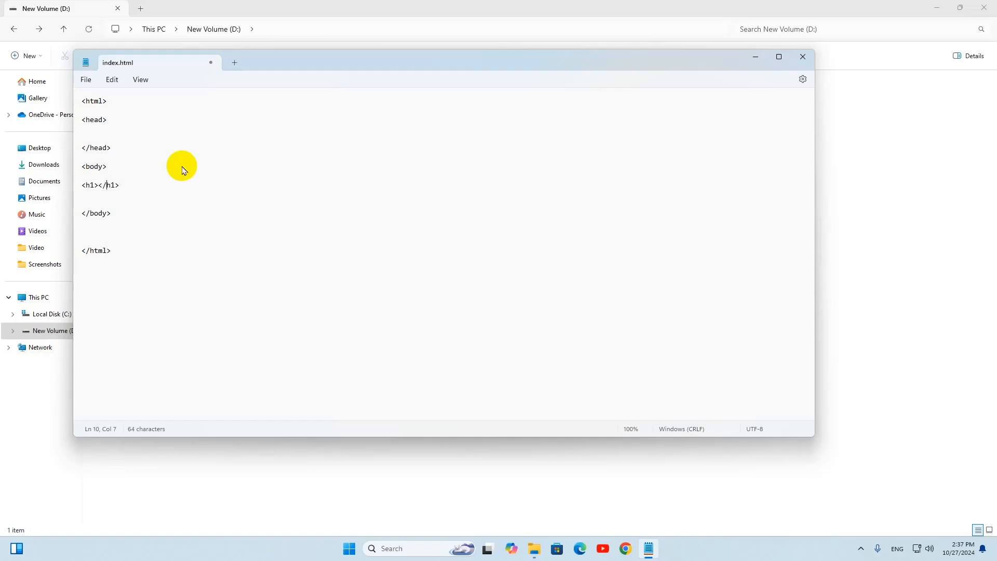
- Fill the h1 heading with the text 'This is a Html Tutorial'
click(99, 185)
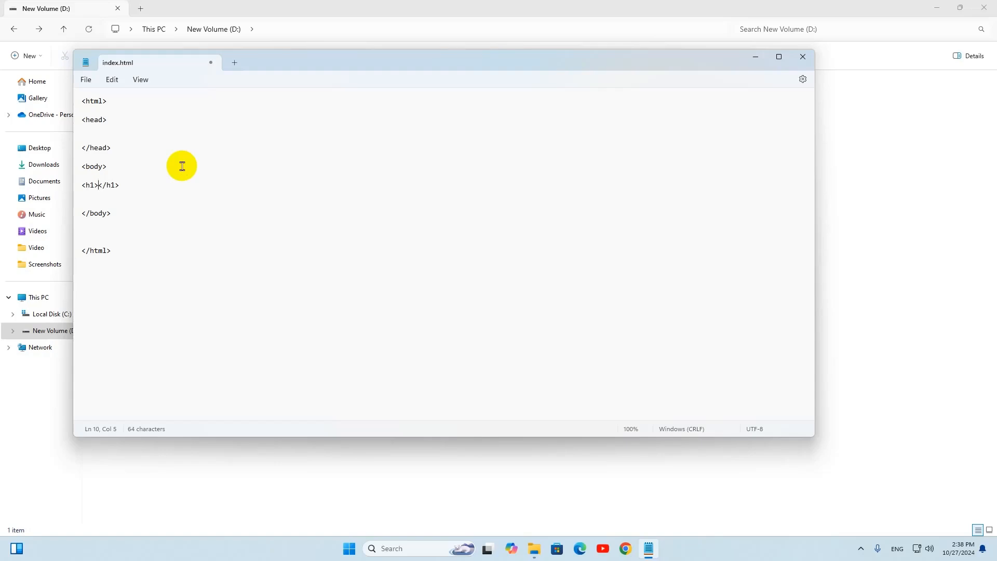
text(This is a)
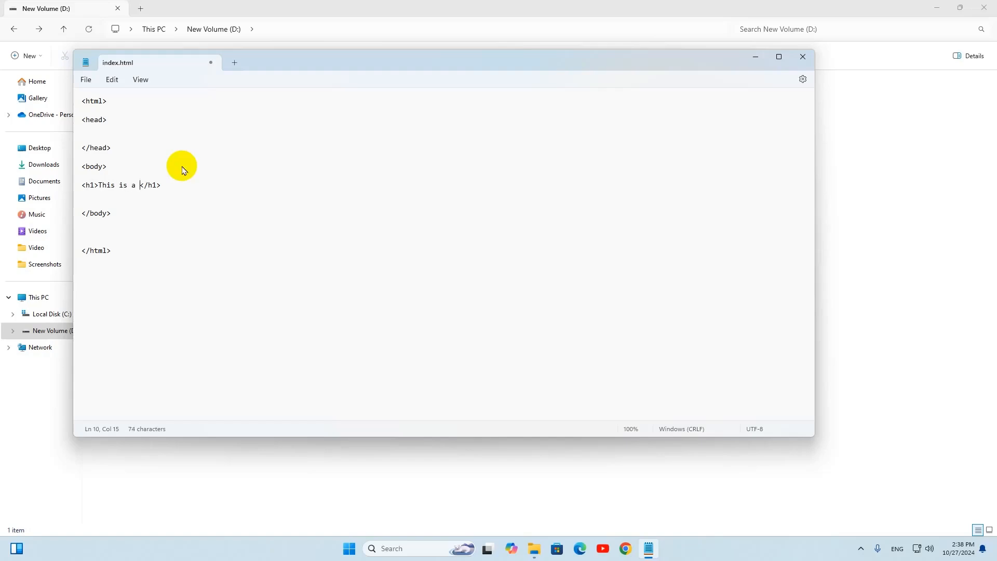
text(Html T)
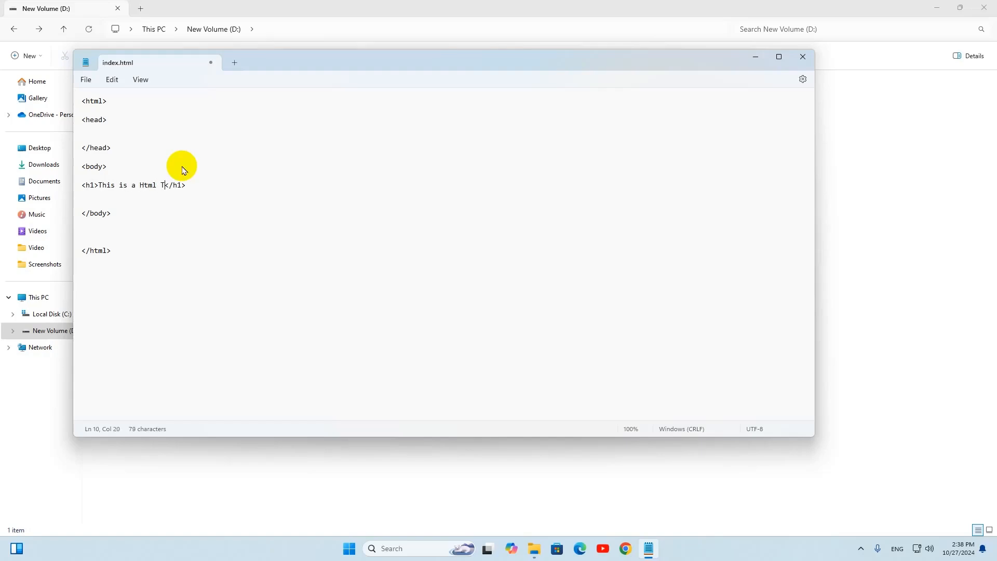
text(utorial)
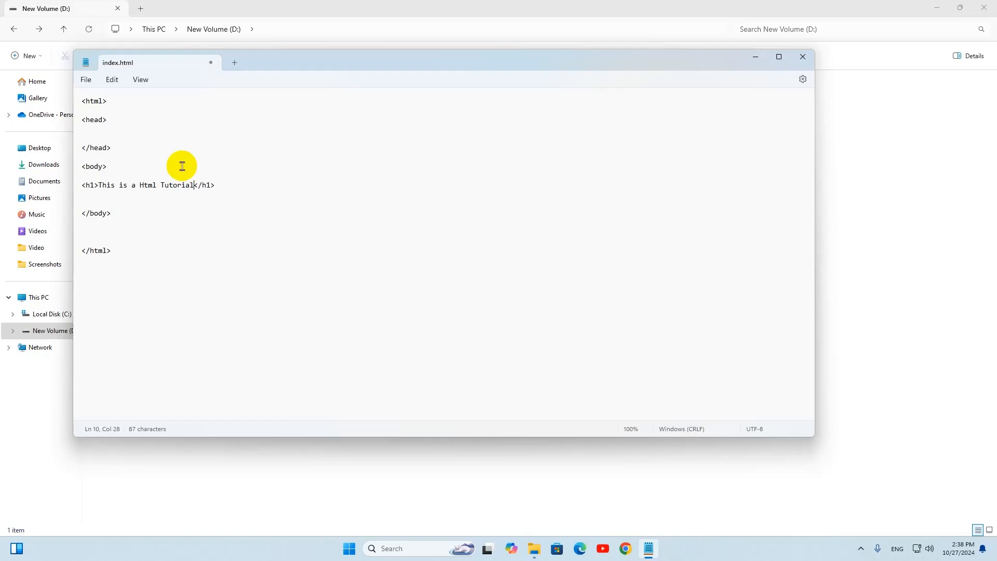
mouse_move(260, 186)
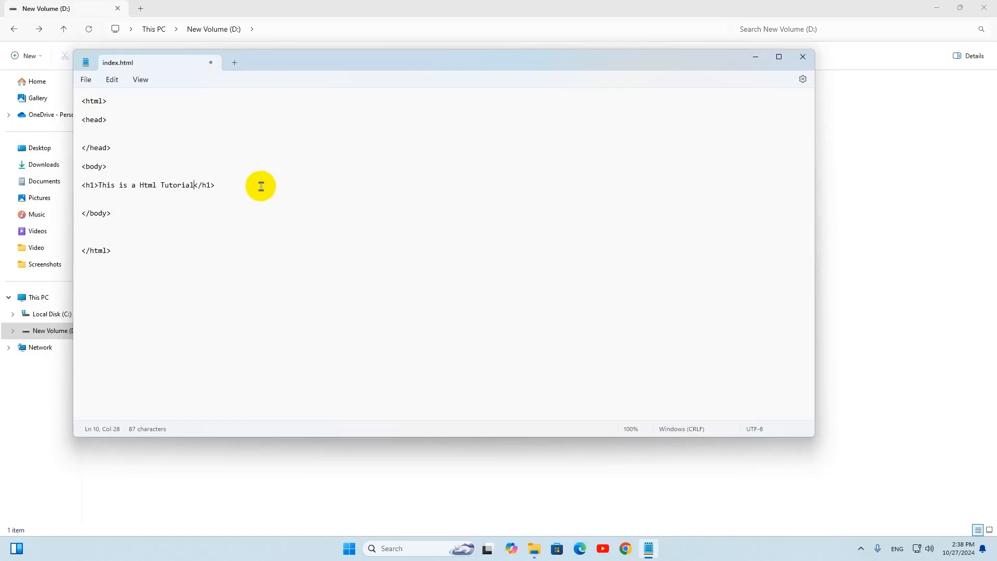
mouse_move(276, 187)
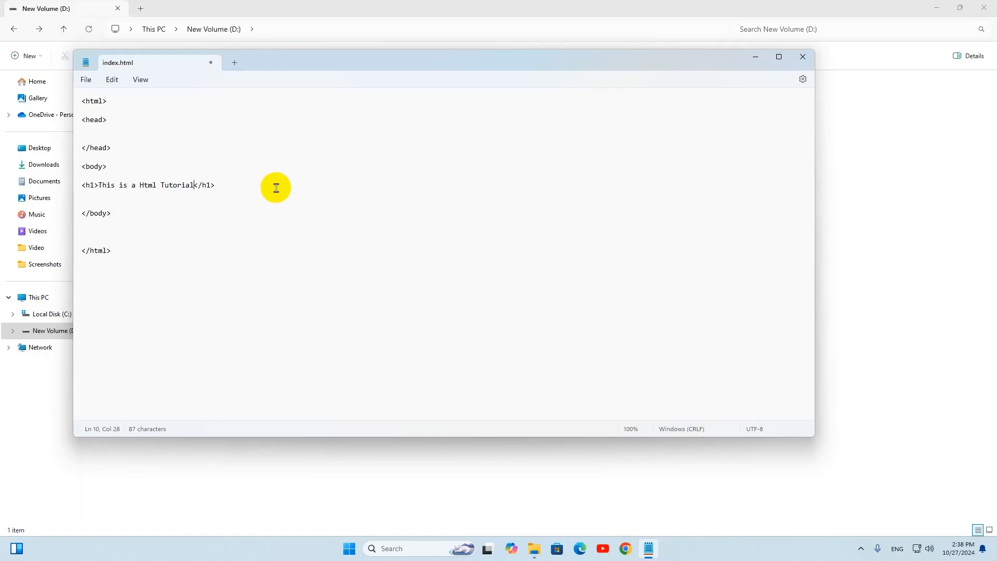
mouse_move(281, 189)
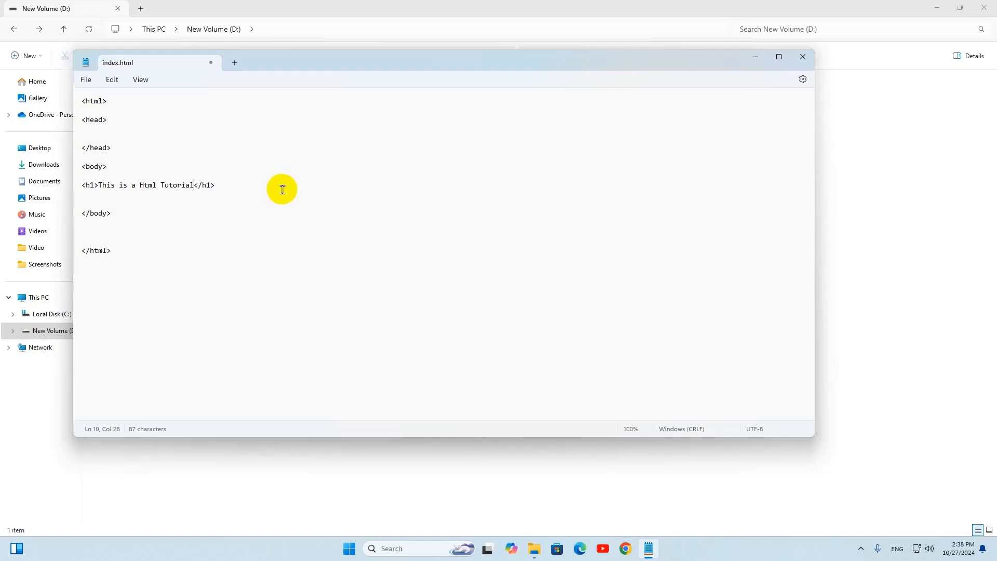
mouse_move(85, 80)
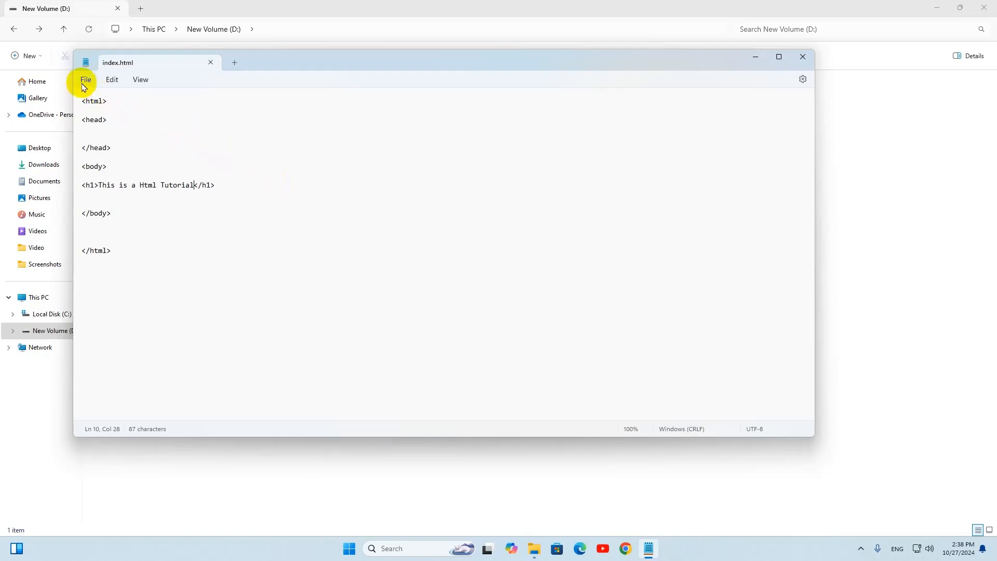
- Save index.html with the new heading via File > Save
click(86, 79)
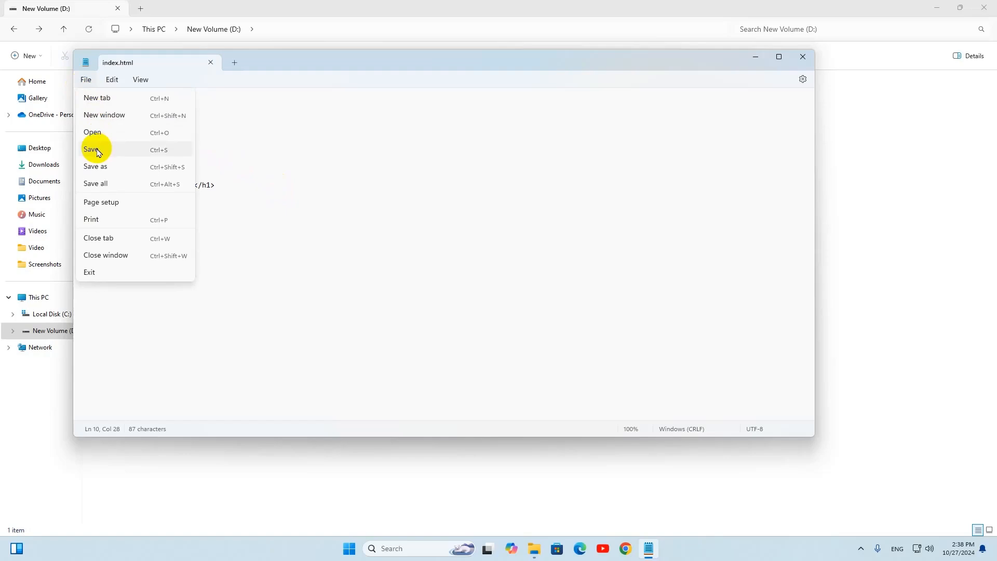
mouse_move(108, 152)
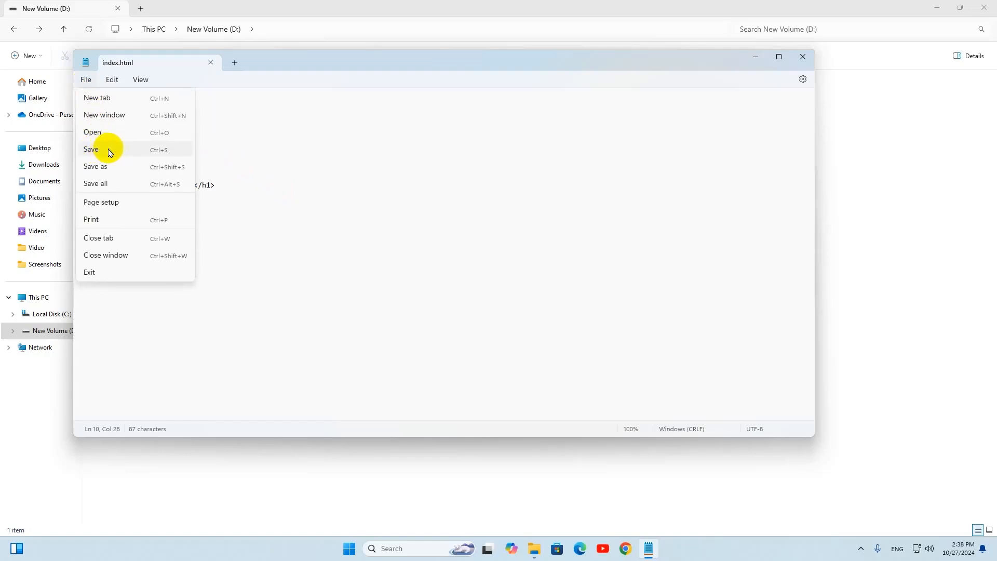
click(91, 150)
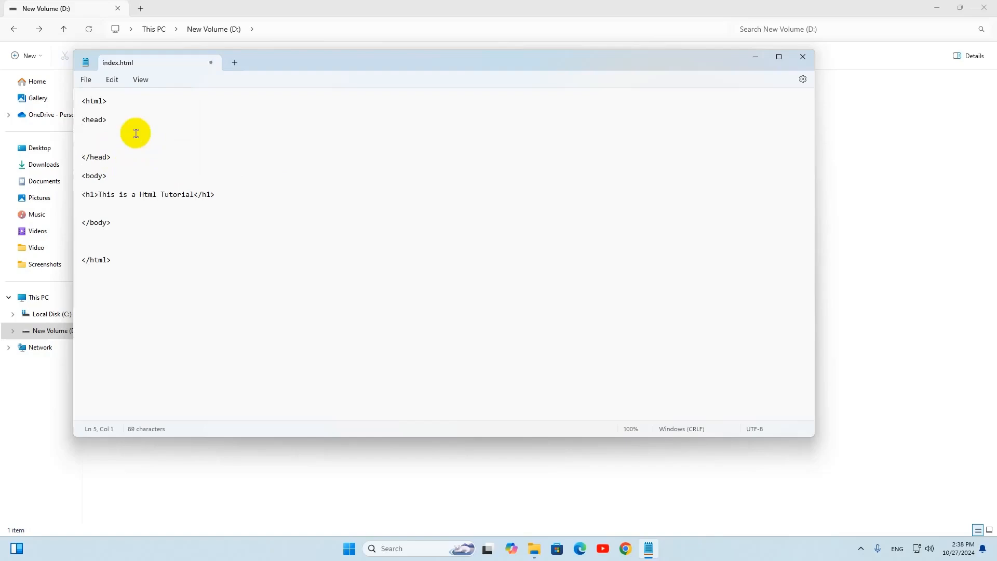
- Add a <title>Html Website</title> element inside the head, fixing the misspelled tag
text(<tti)
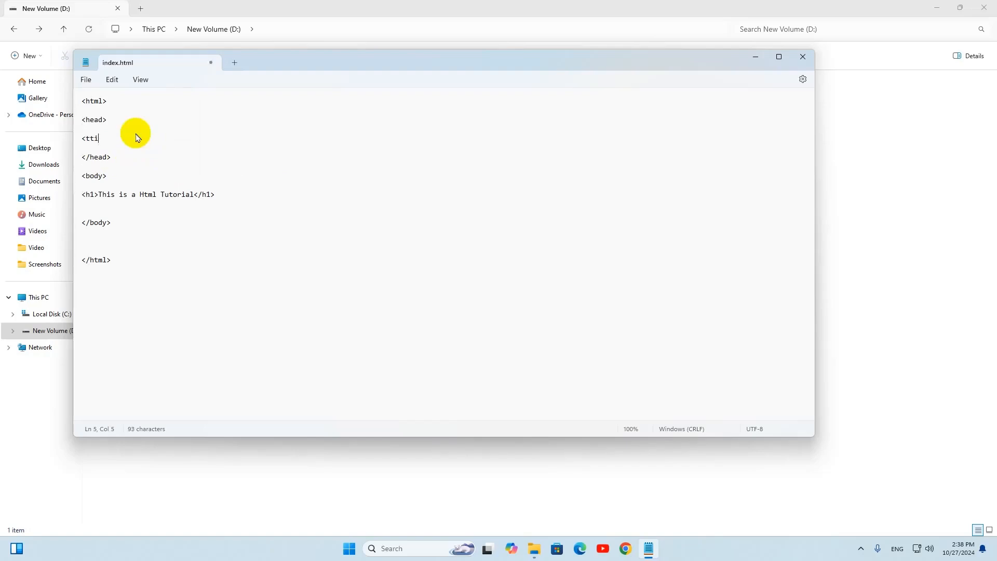
text(tle><)
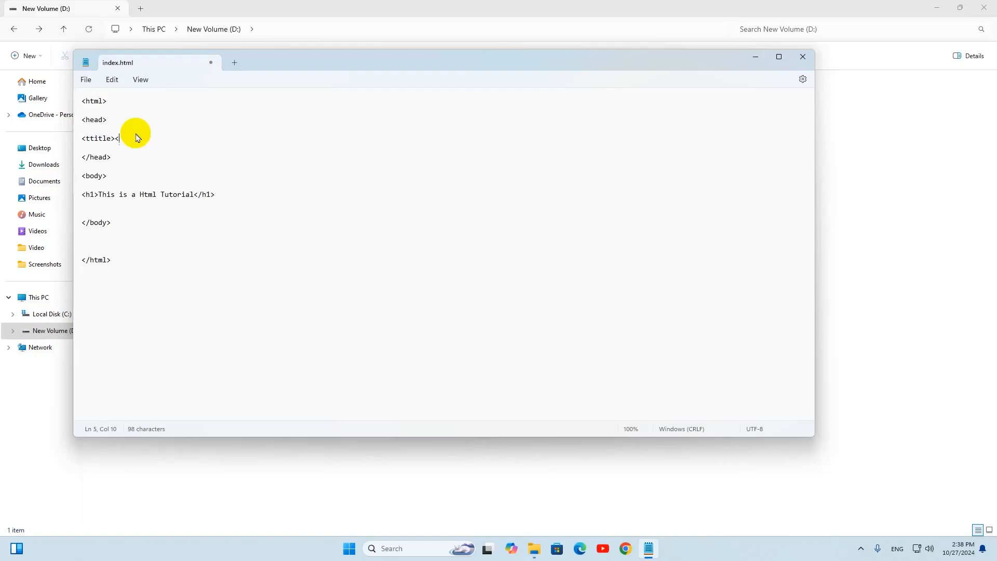
text(/title>)
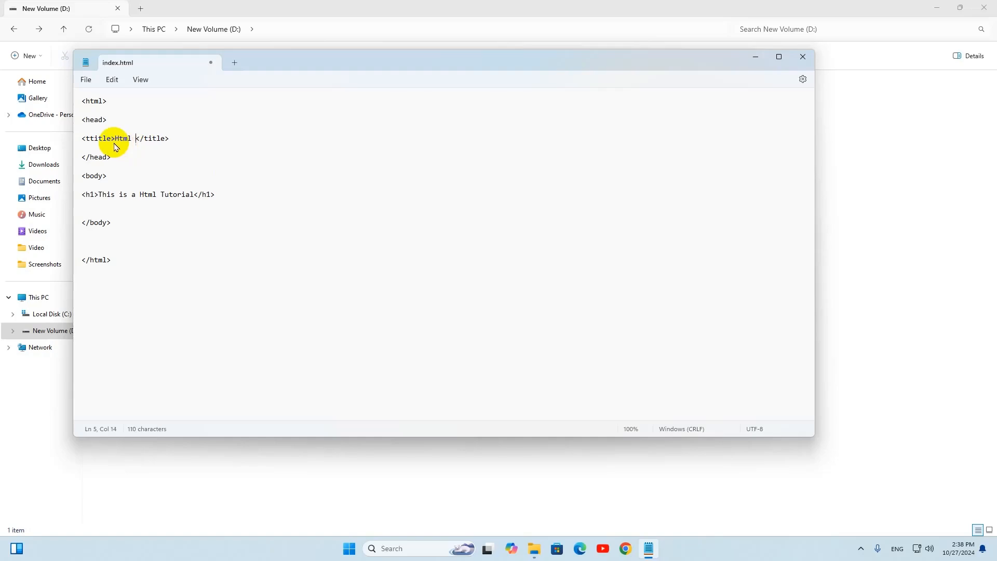
text(Website)
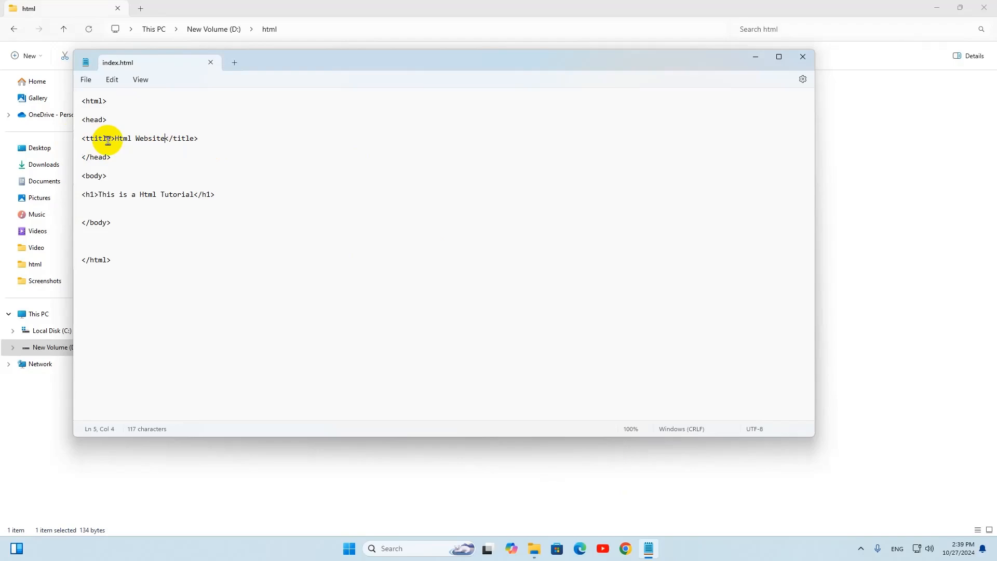
key(Backspace)
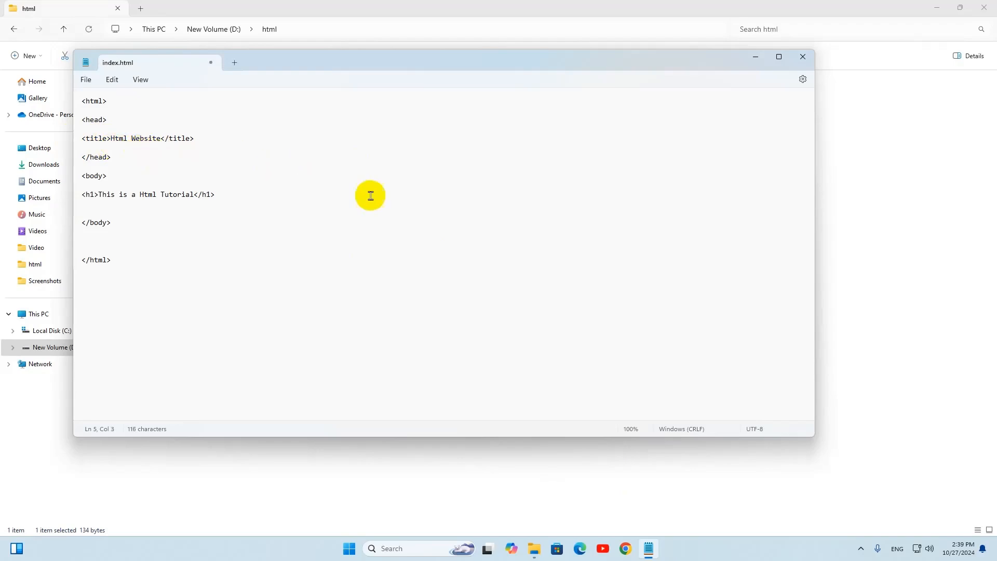
click(64, 29)
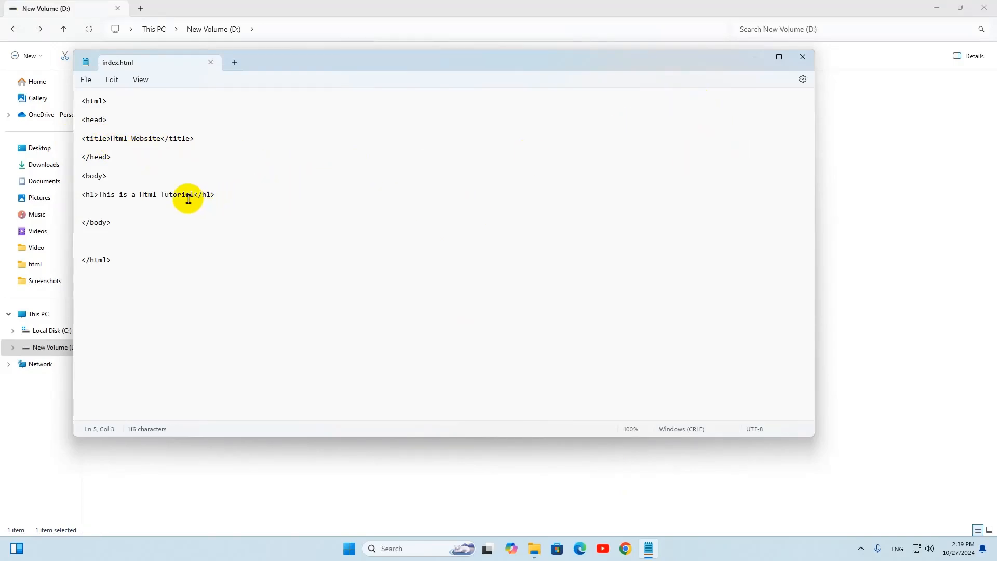
mouse_move(280, 221)
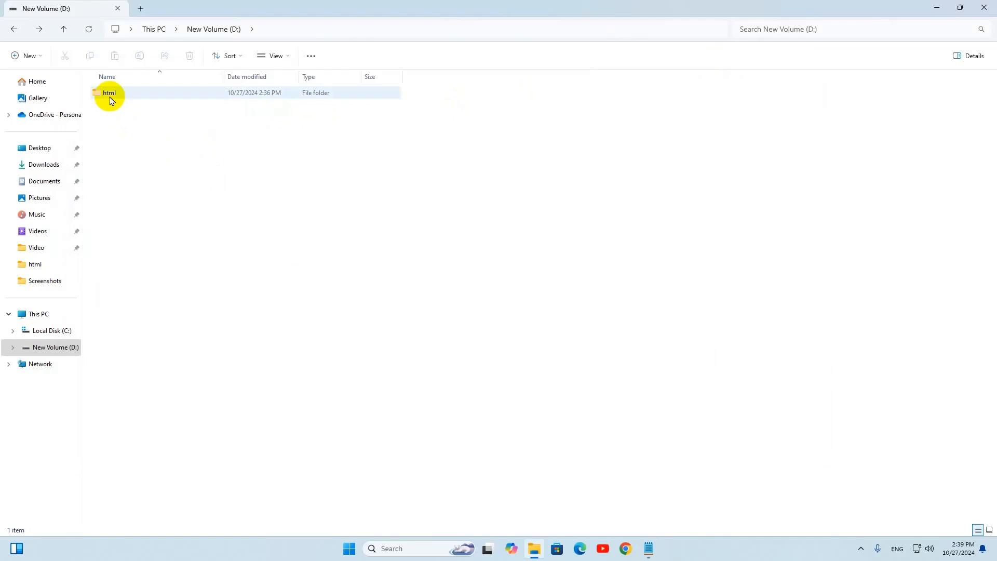
mouse_move(129, 92)
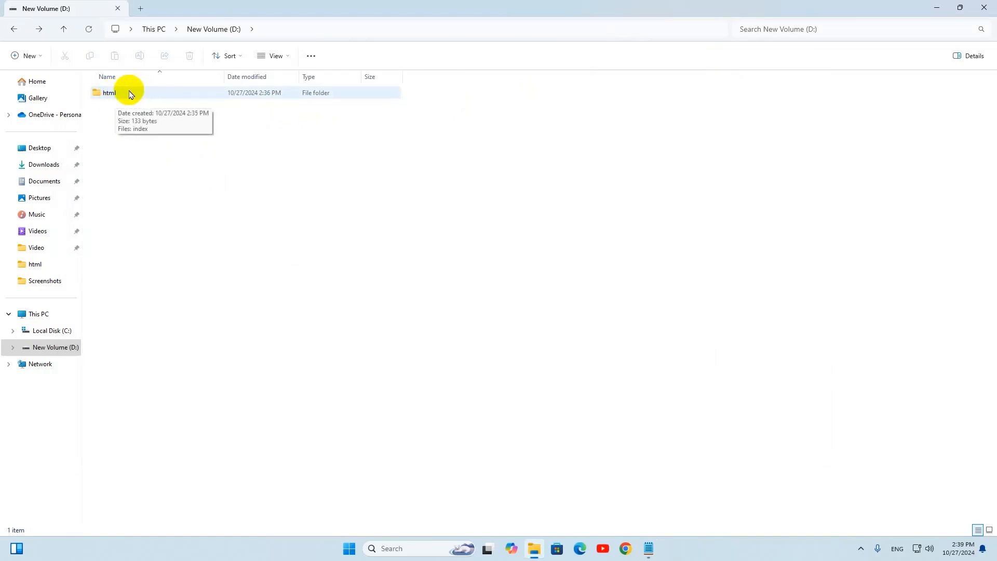
- Enter the html folder on New Volume (D:) so index.html is listed
double_click(109, 93)
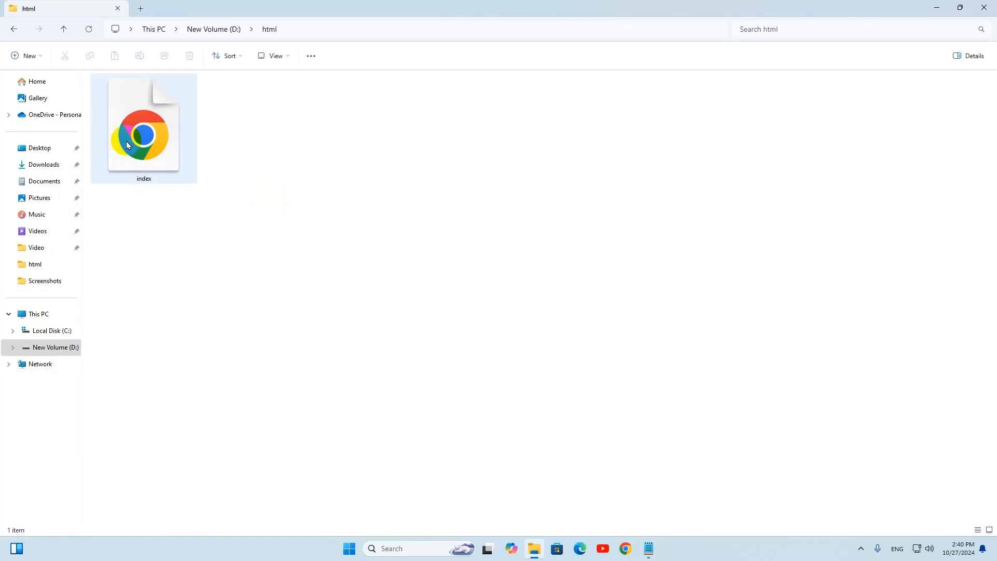
mouse_move(131, 138)
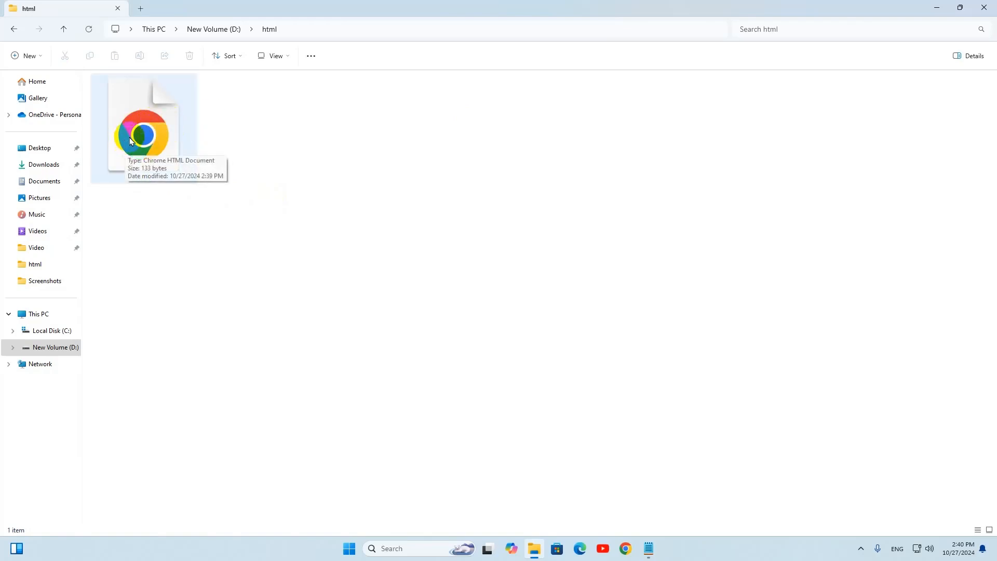
mouse_move(194, 132)
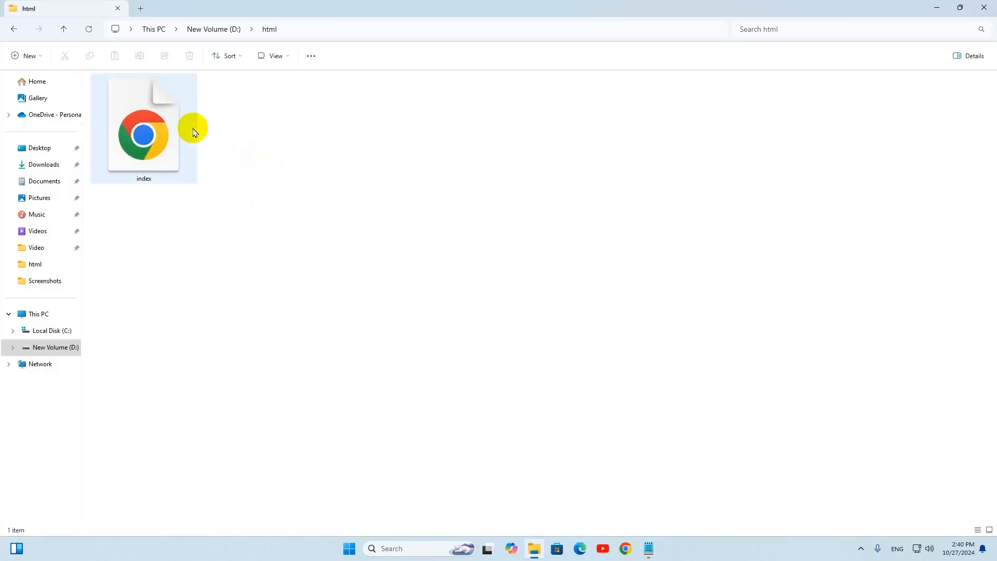
- Launch index.html in Google Chrome via the file's Open with menu
right_click(153, 127)
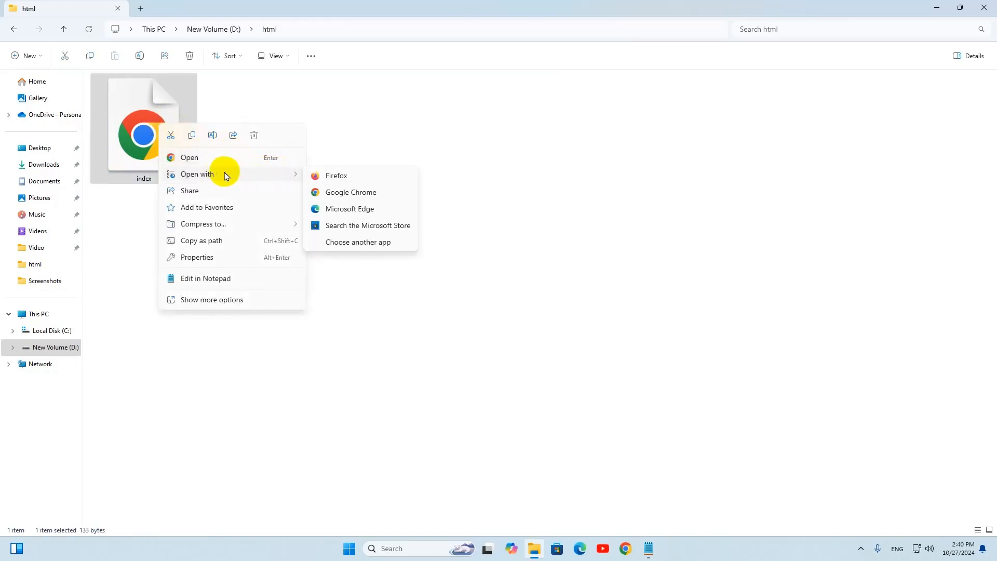
mouse_move(350, 192)
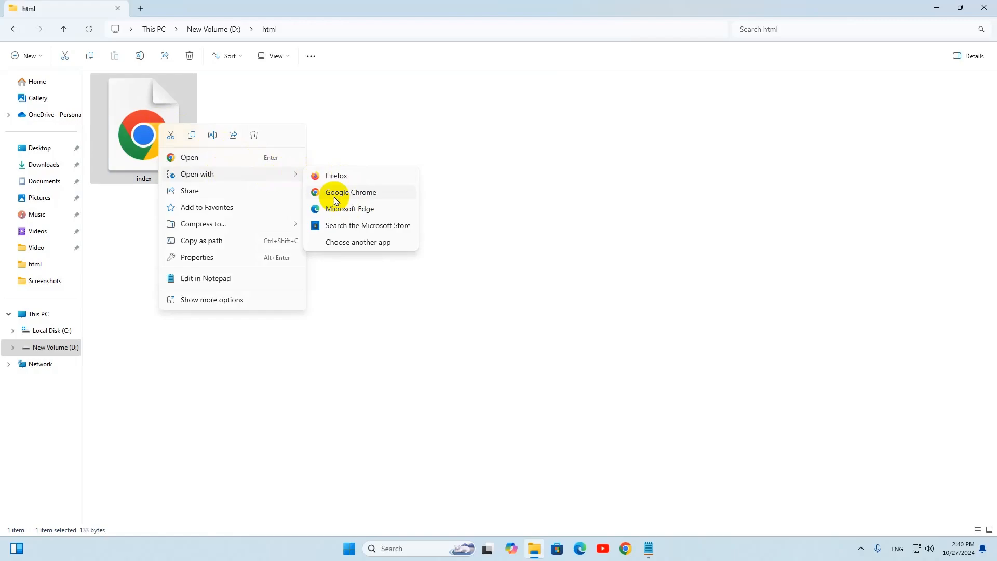
mouse_move(337, 178)
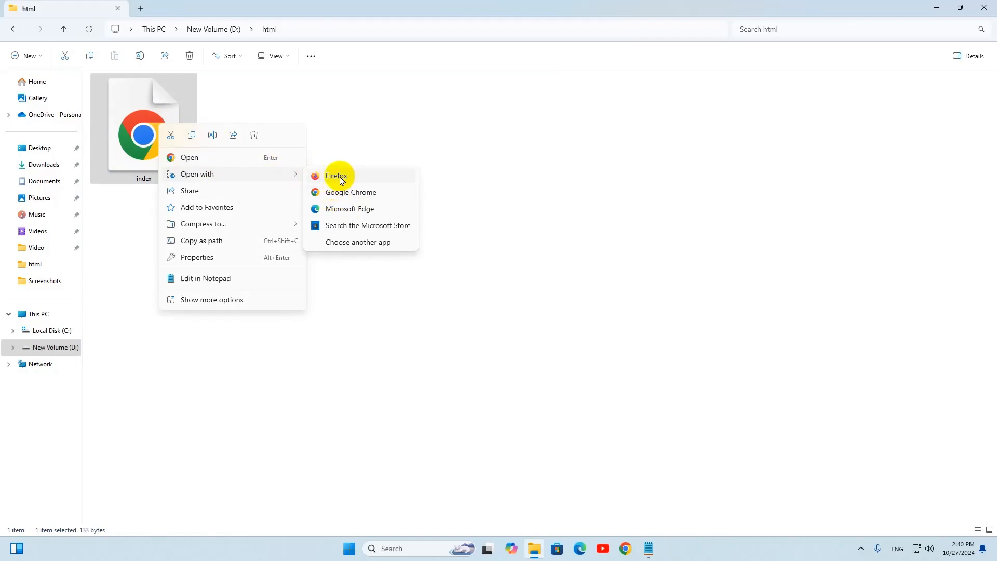
mouse_move(368, 212)
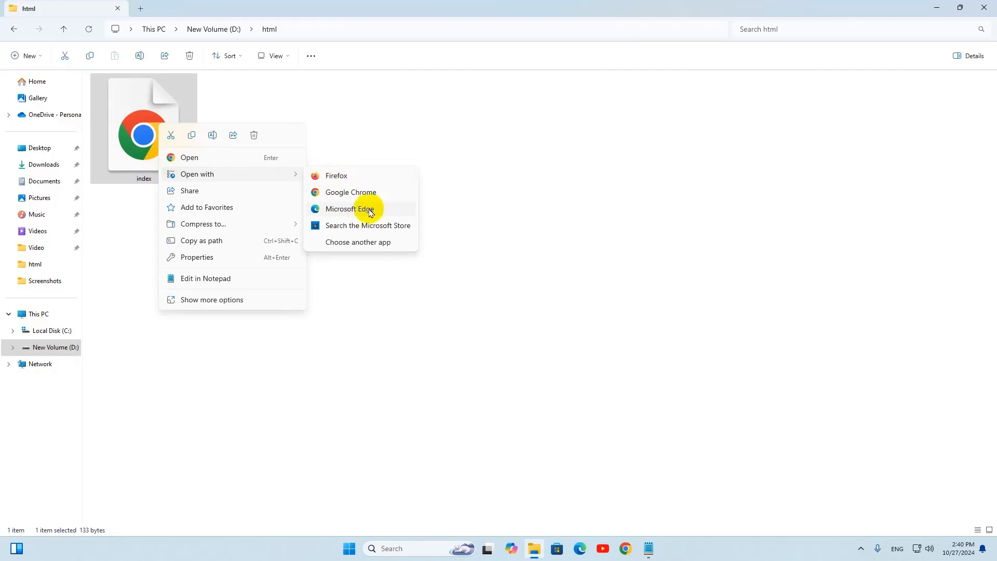
mouse_move(347, 194)
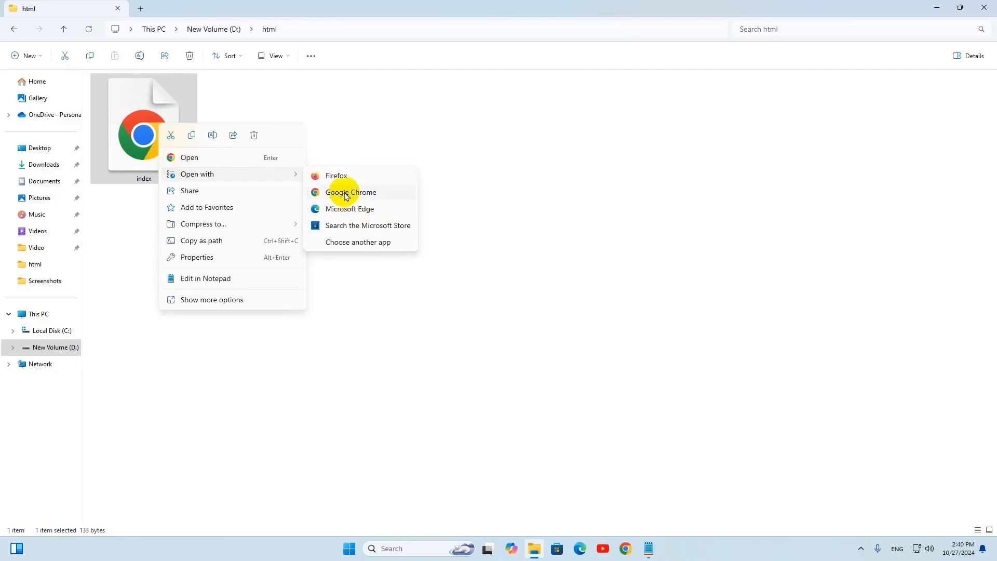
mouse_move(358, 196)
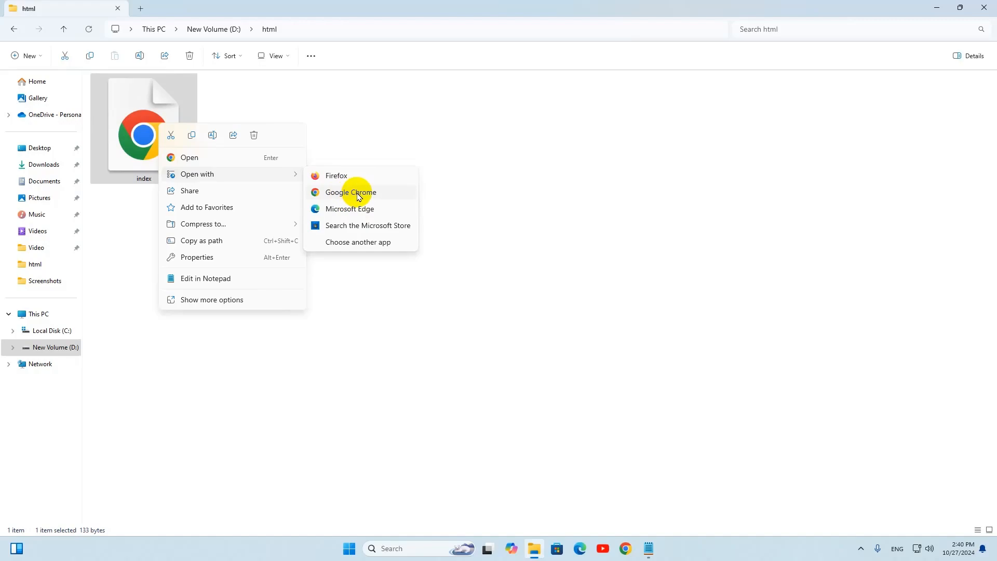
click(350, 192)
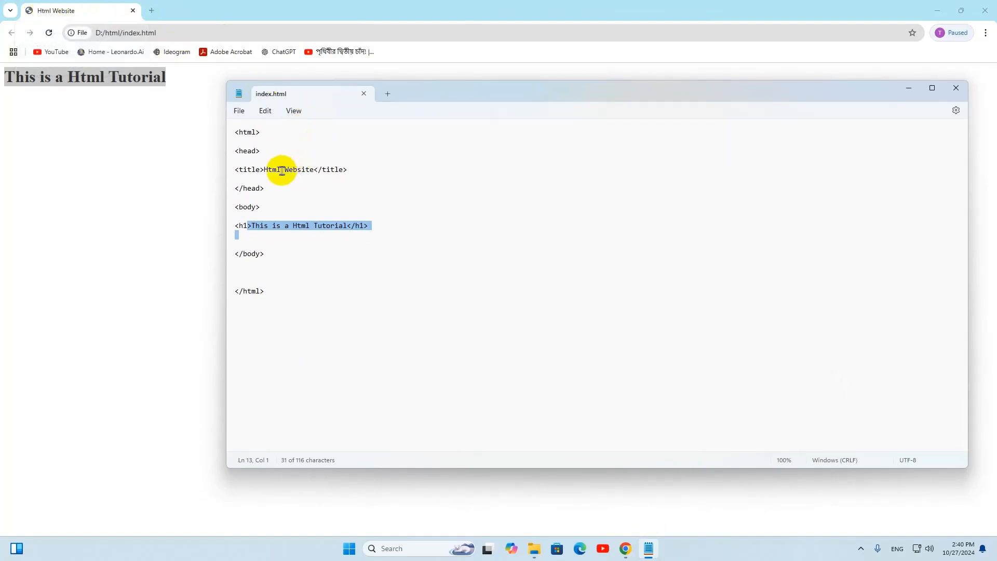
- Focus the rendered D:/html/index.html page showing the 'This is a Html Tutorial' heading
click(330, 186)
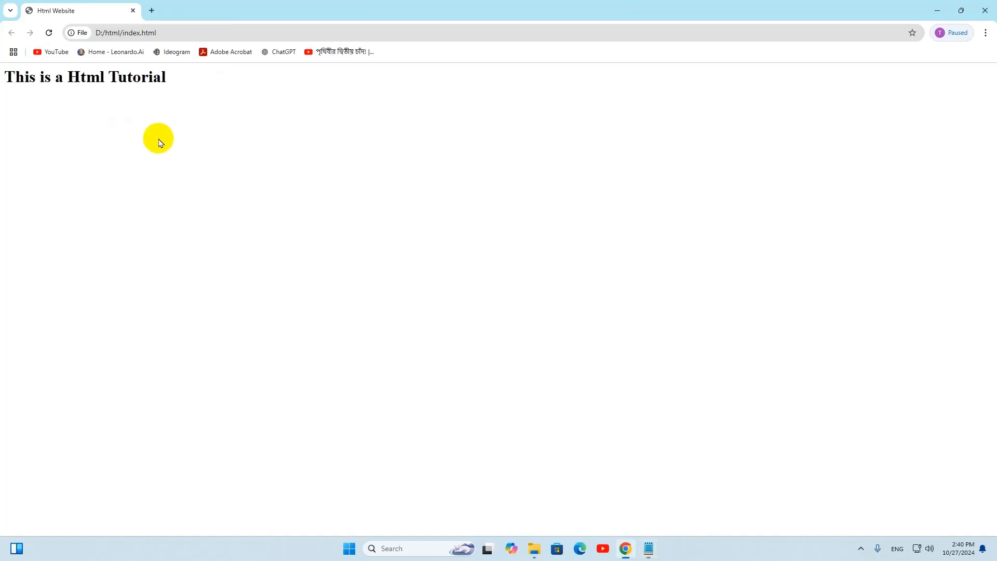
mouse_move(891, 549)
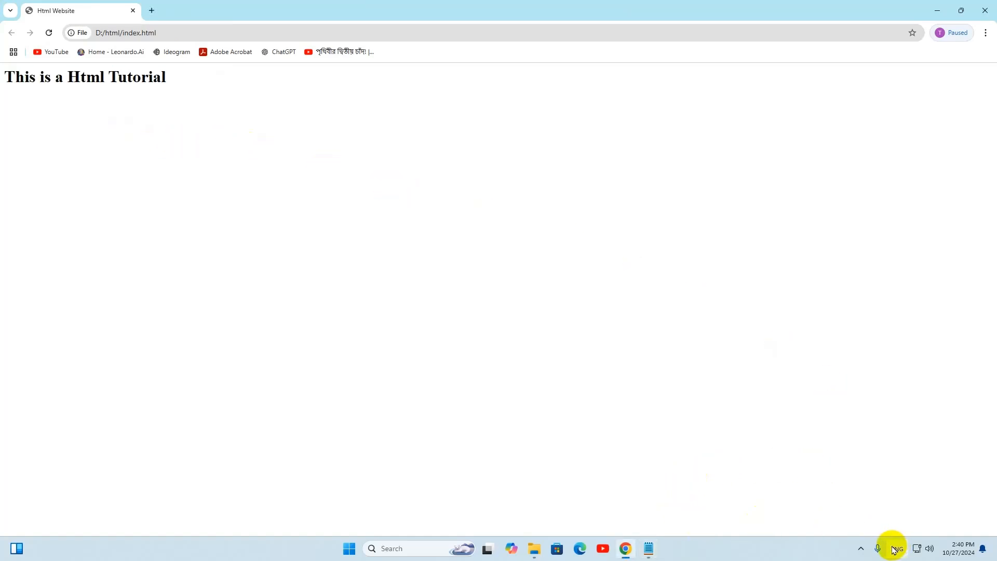
mouse_move(862, 548)
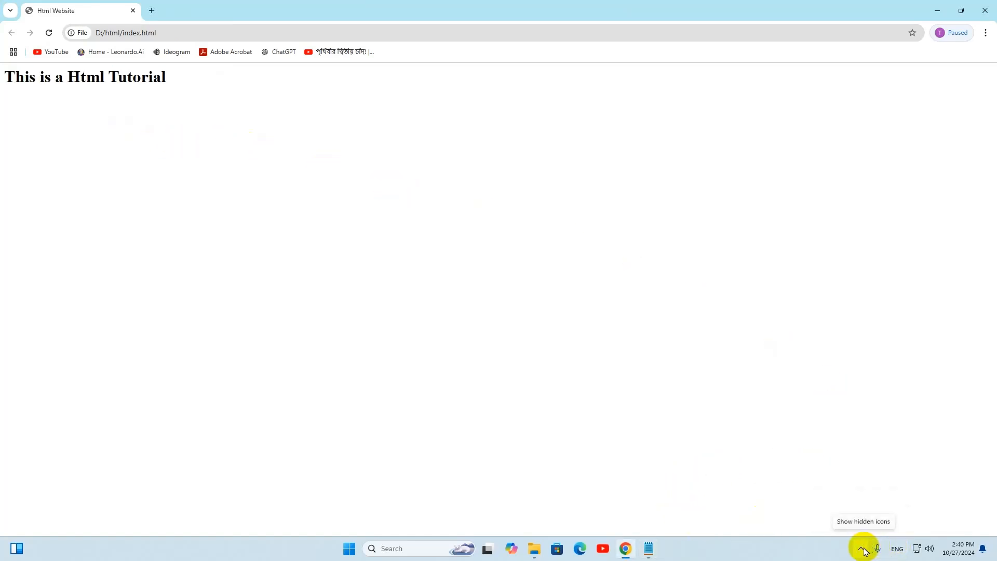